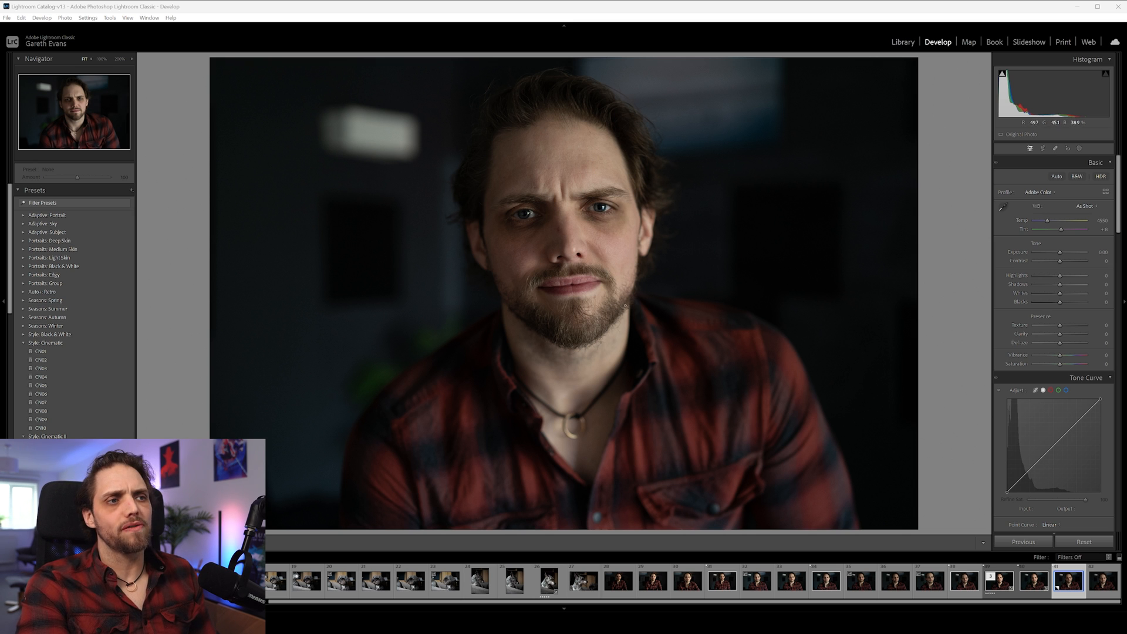
mouse_move(634, 172)
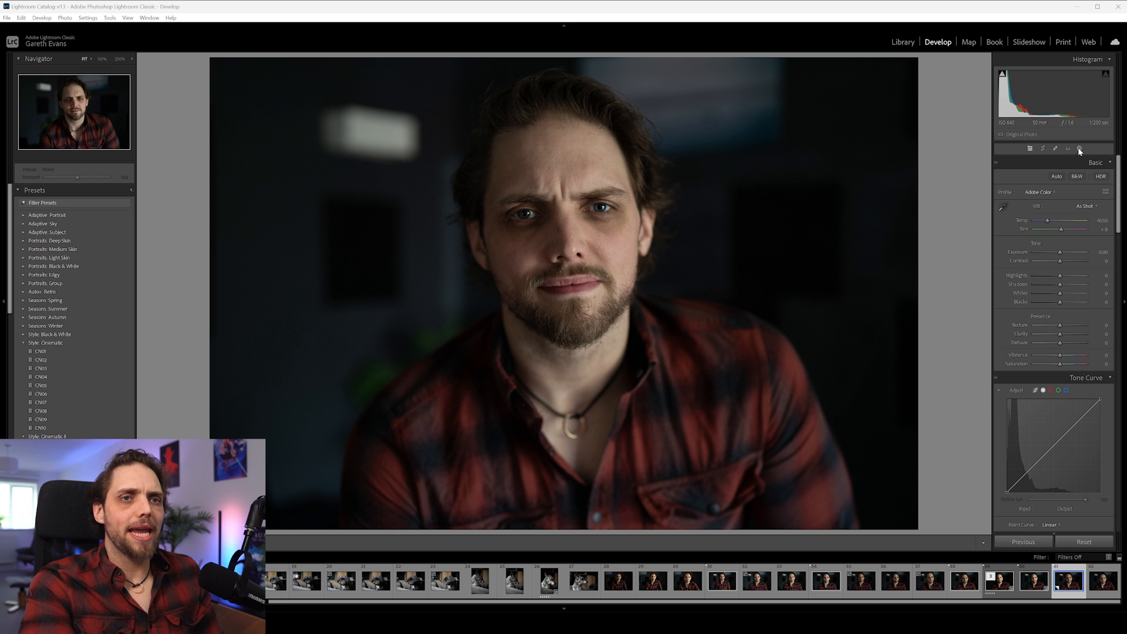
Step: Add a Select People mask and choose the detected Person 1
left_click(1080, 149)
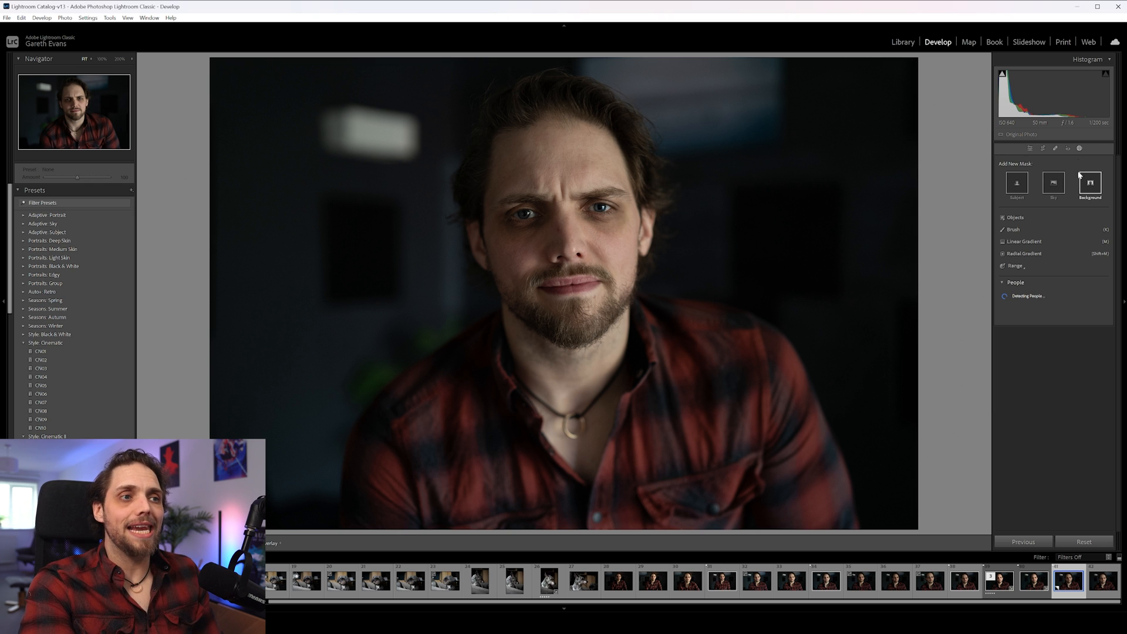
mouse_move(1020, 254)
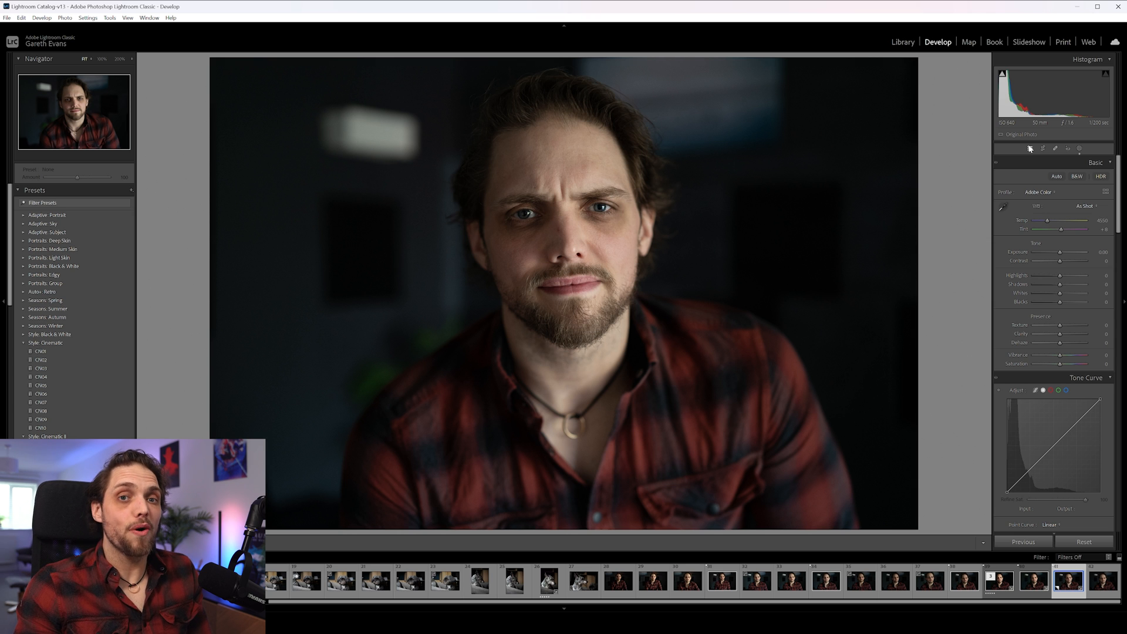
mouse_move(1044, 220)
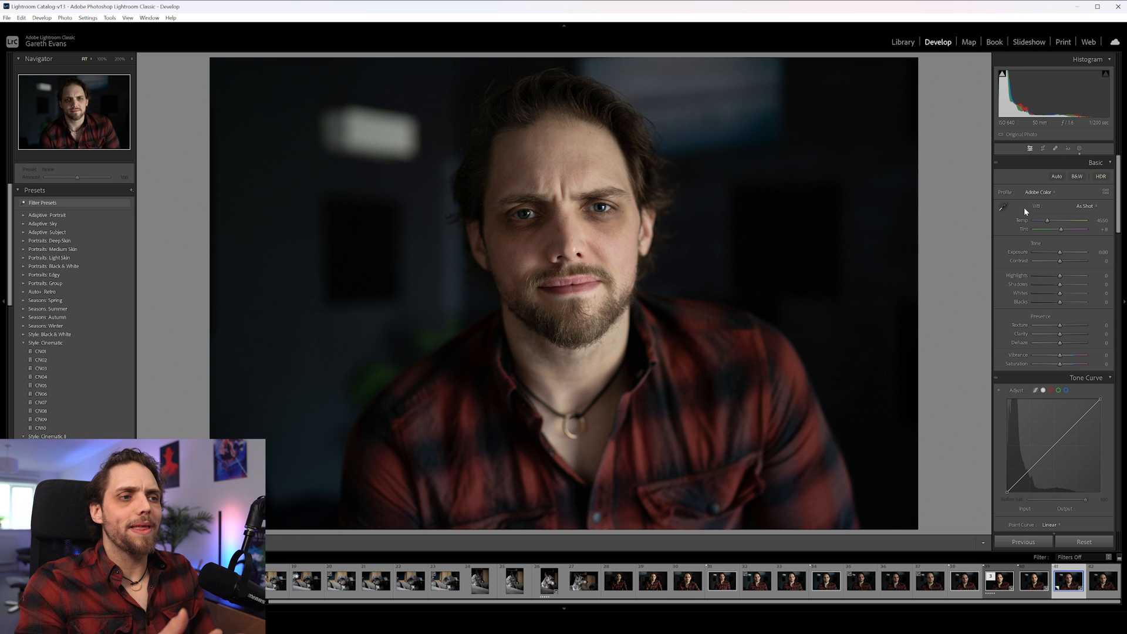
mouse_move(1059, 253)
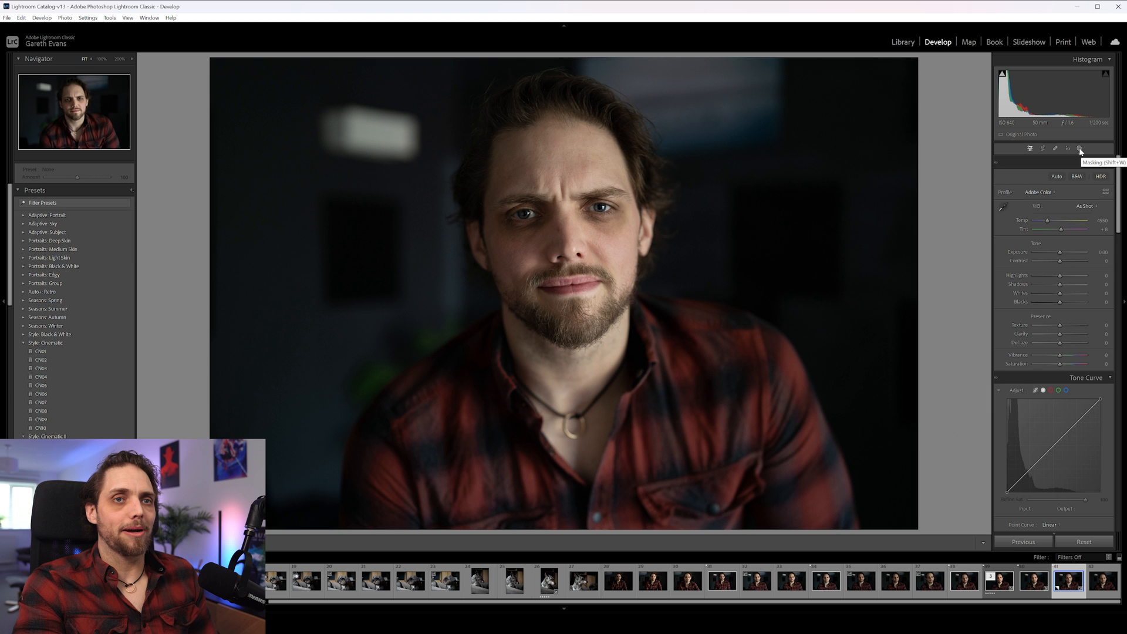
left_click(1079, 149)
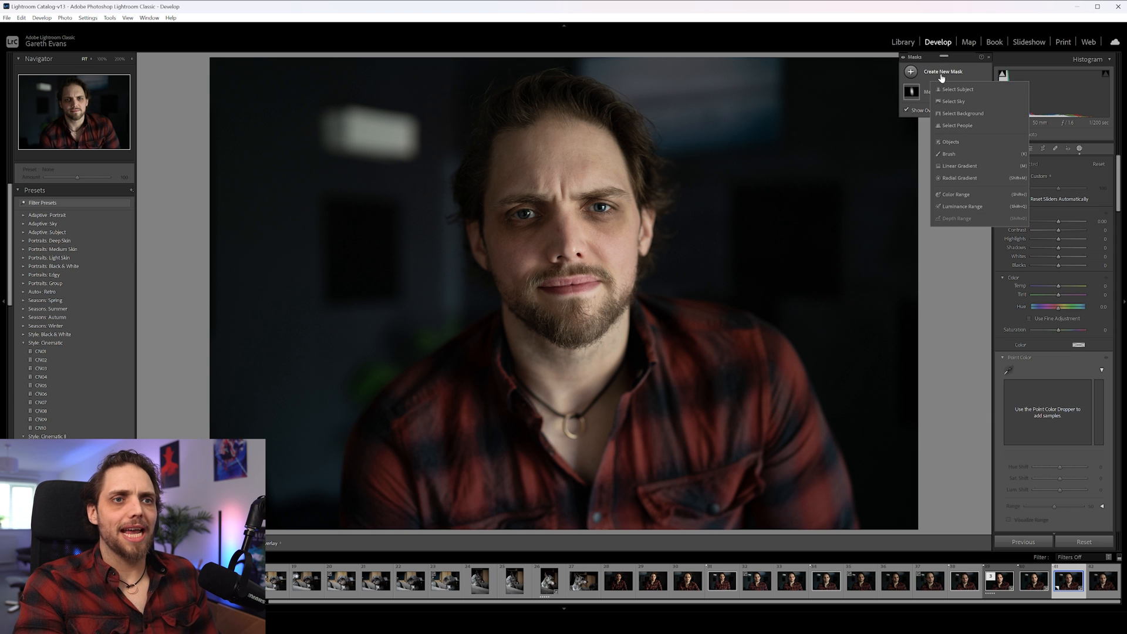
mouse_move(958, 126)
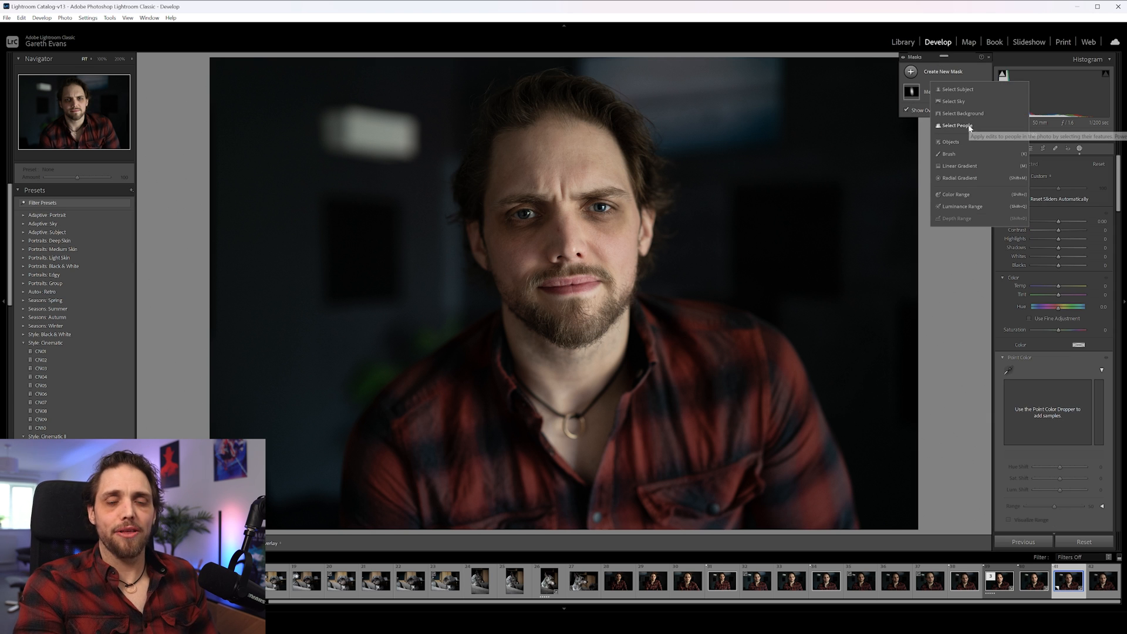
mouse_move(958, 89)
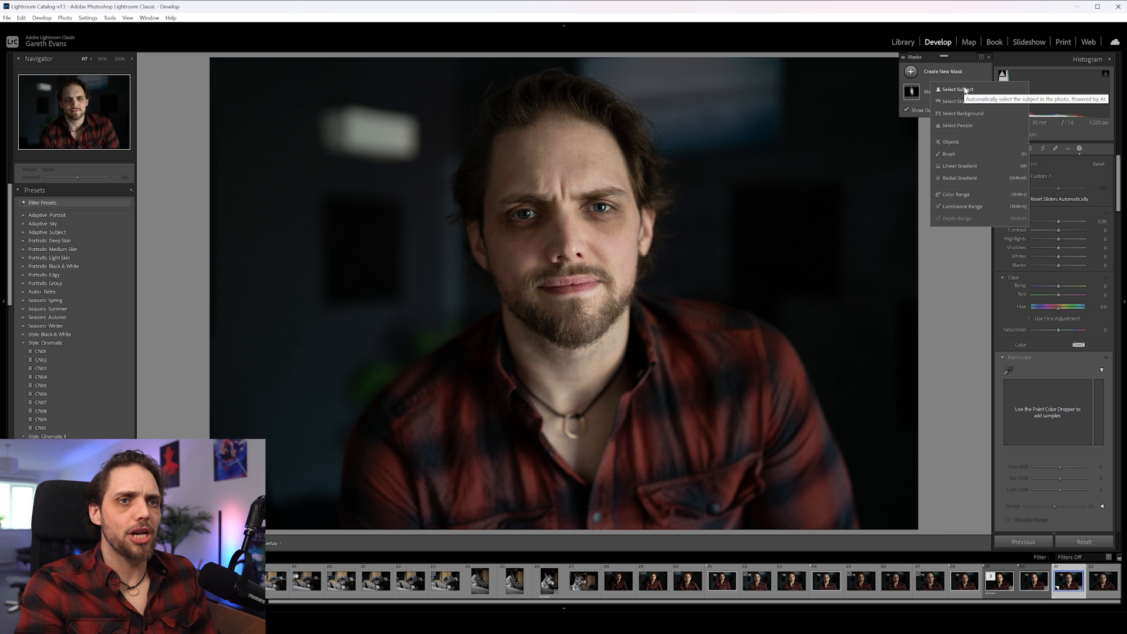
left_click(959, 88)
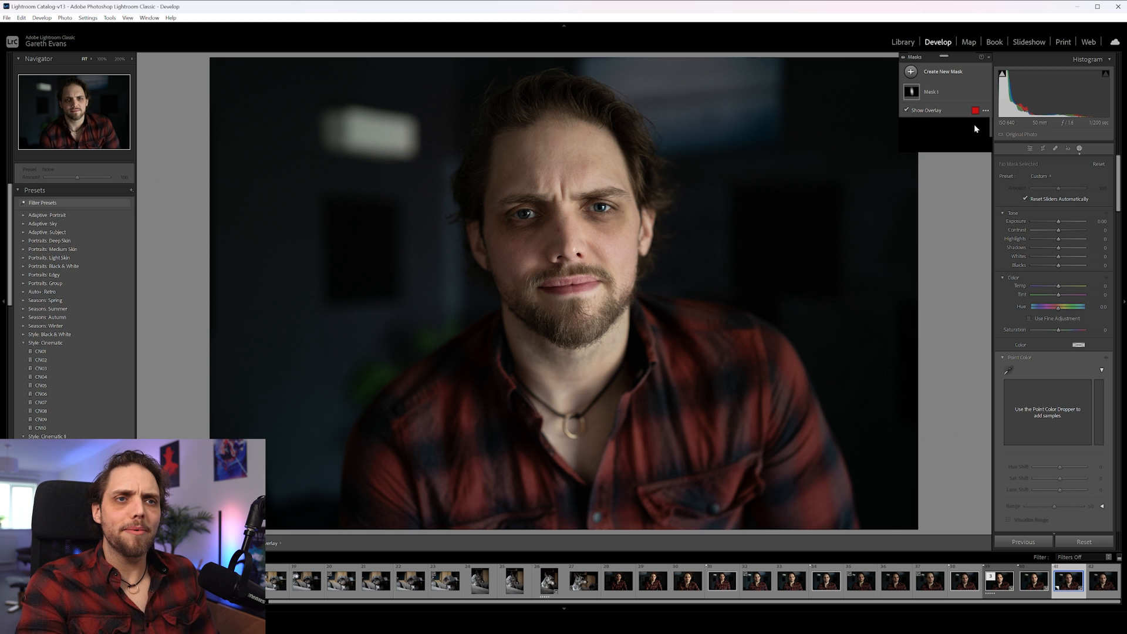
left_click(943, 72)
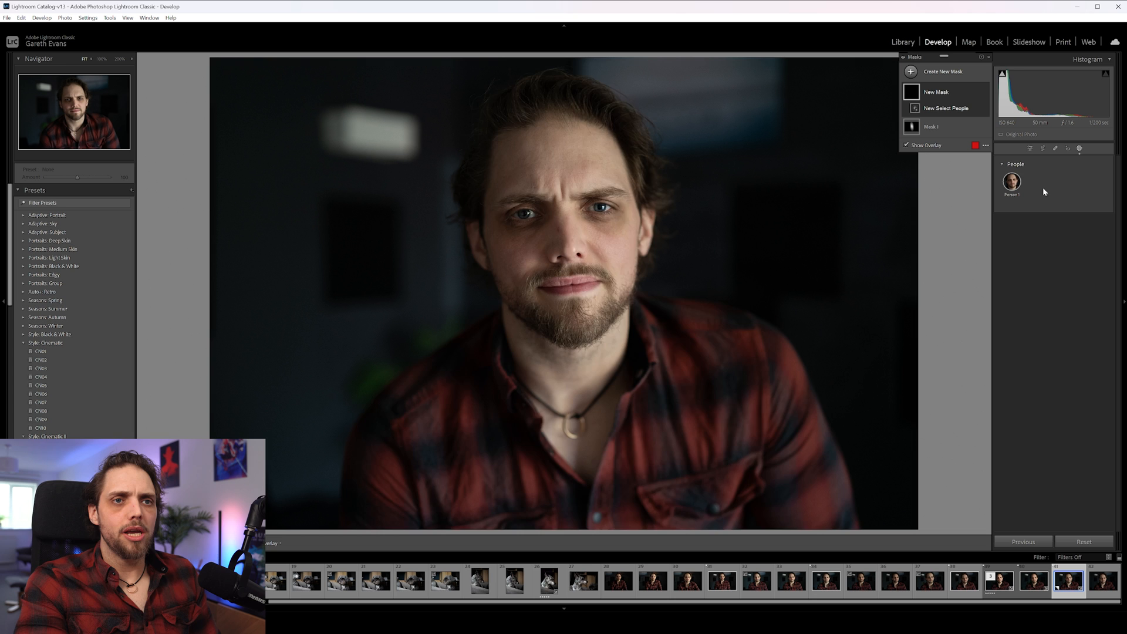
left_click(1011, 181)
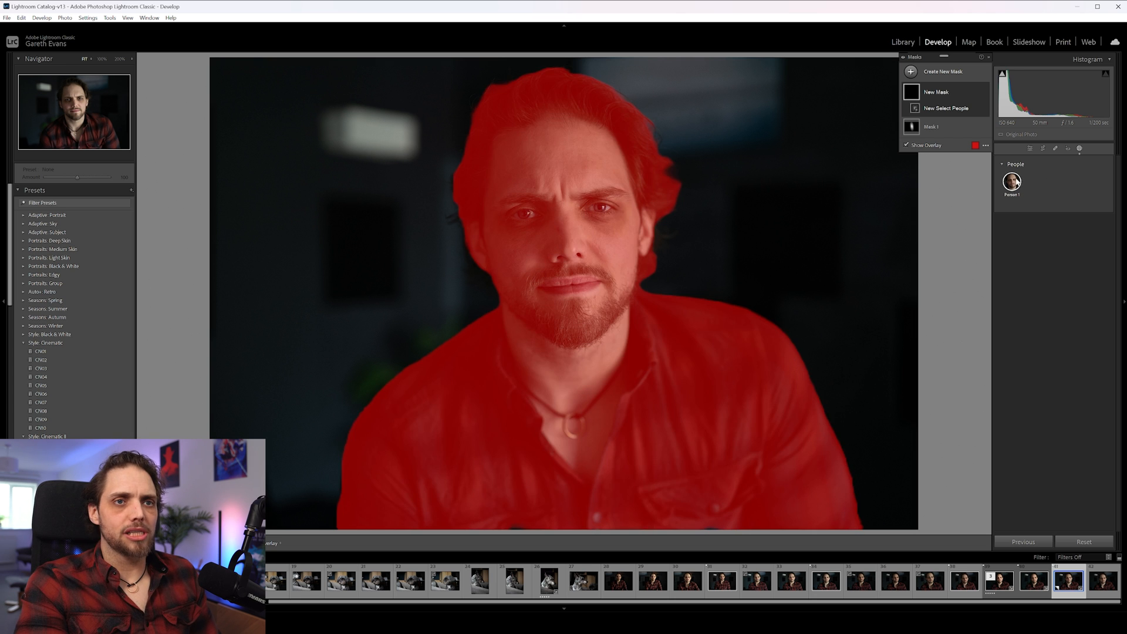
Step: Uncheck Entire Person and select Facial Skin plus Iris and Pupil as the person parts
left_click(1011, 181)
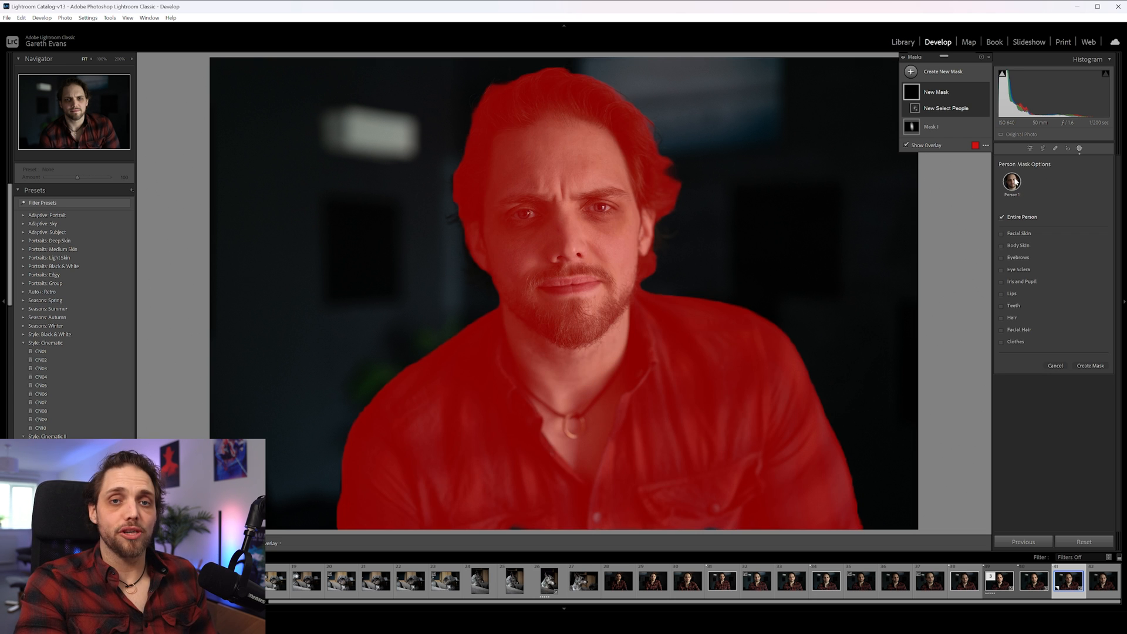
left_click(1019, 245)
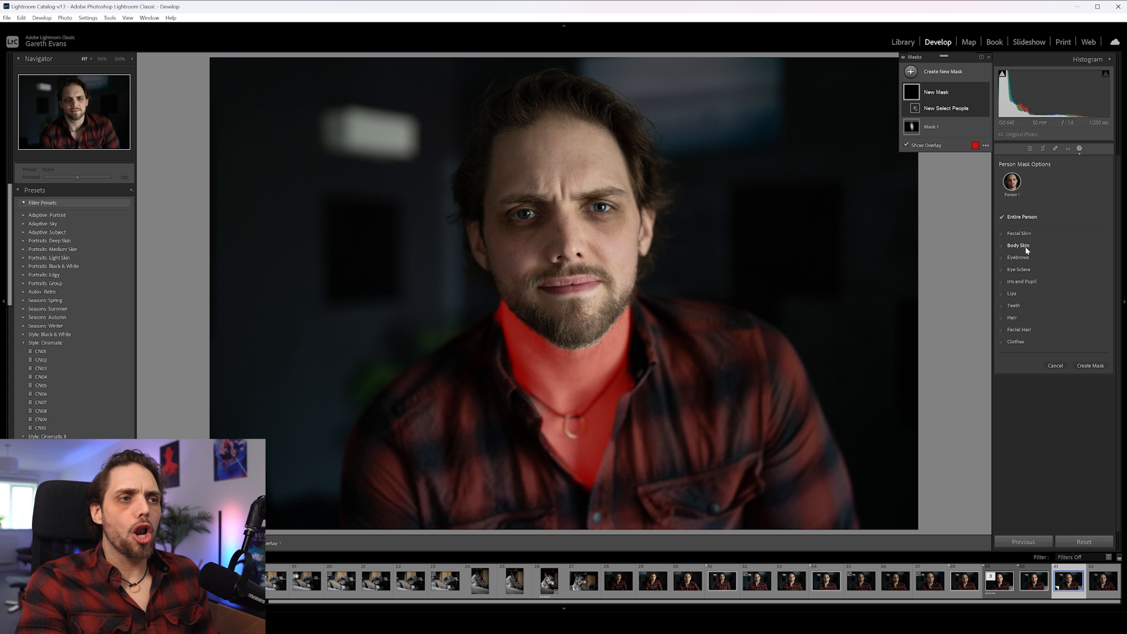
left_click(1020, 328)
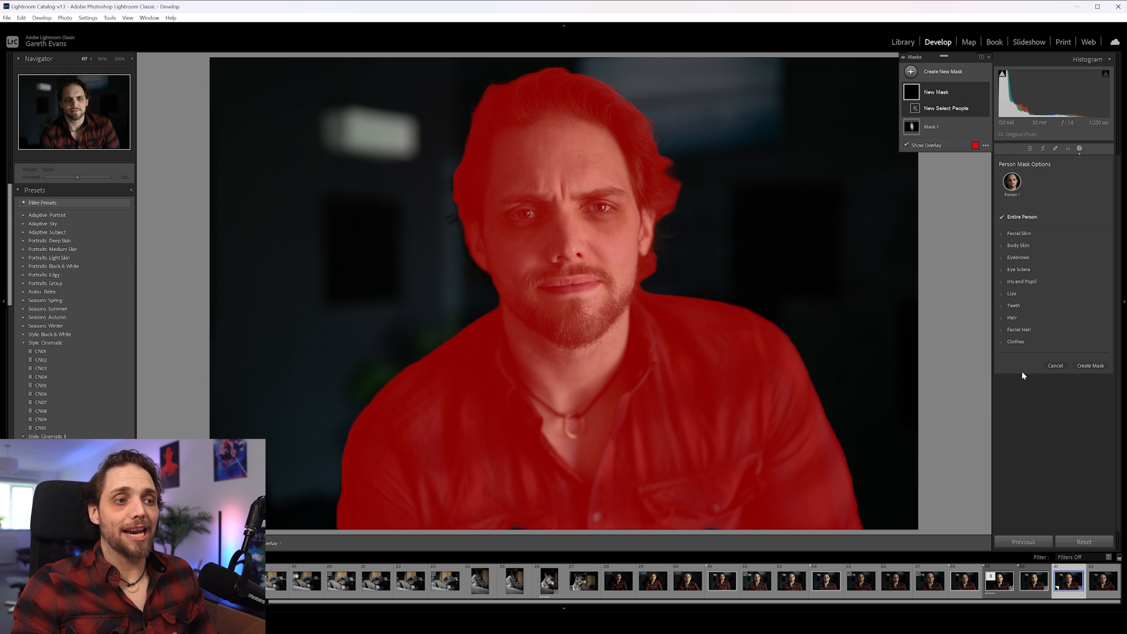
left_click(1020, 232)
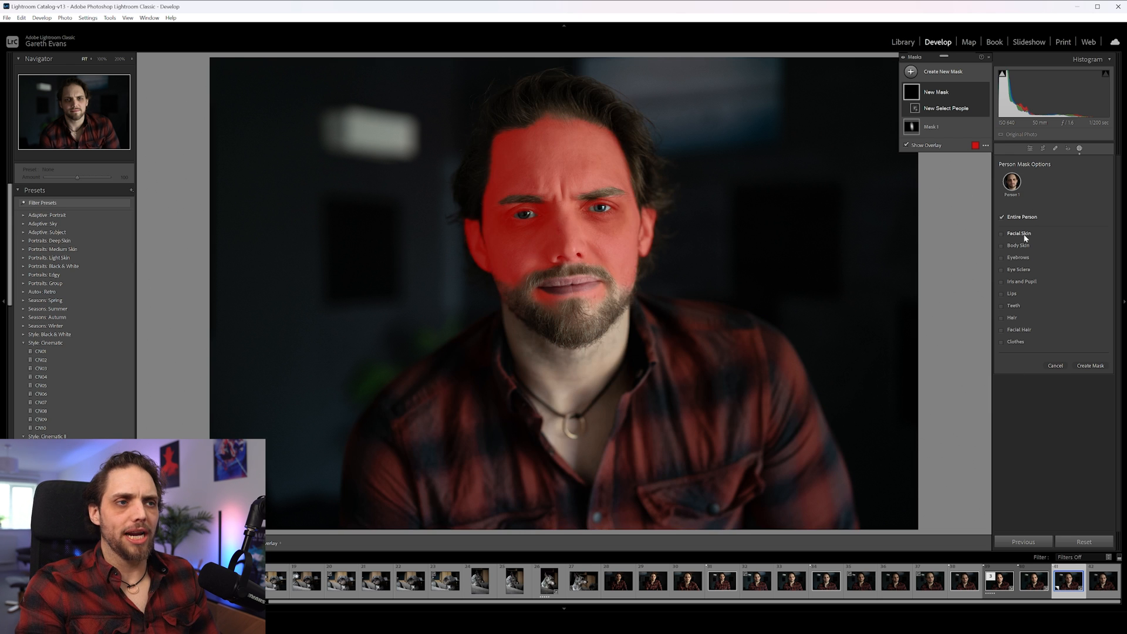
left_click(1018, 244)
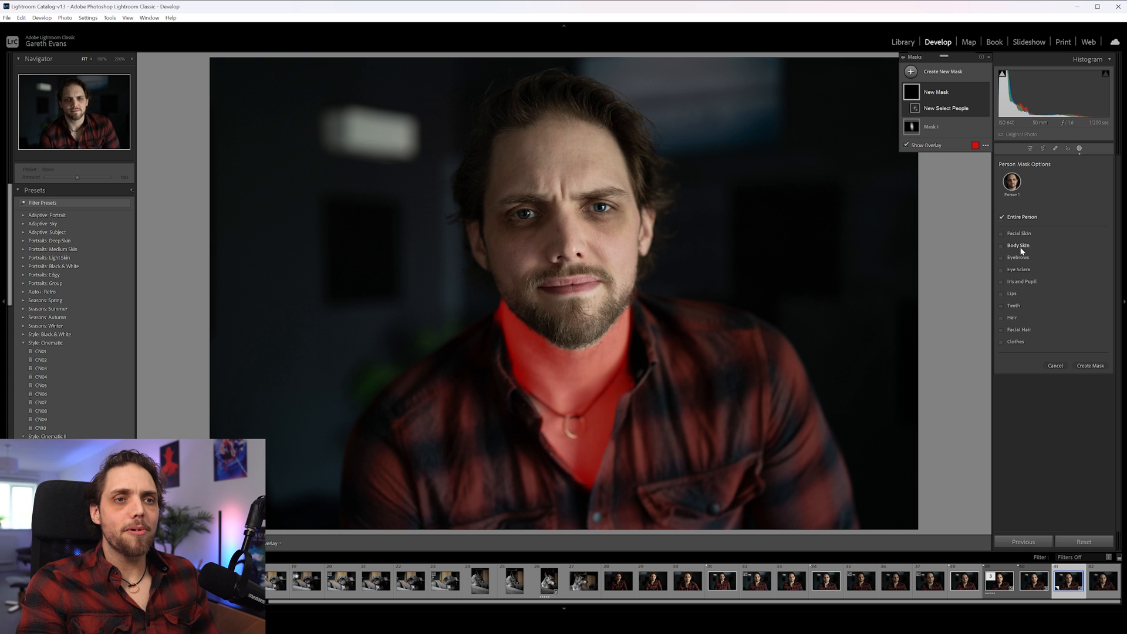
left_click(1020, 233)
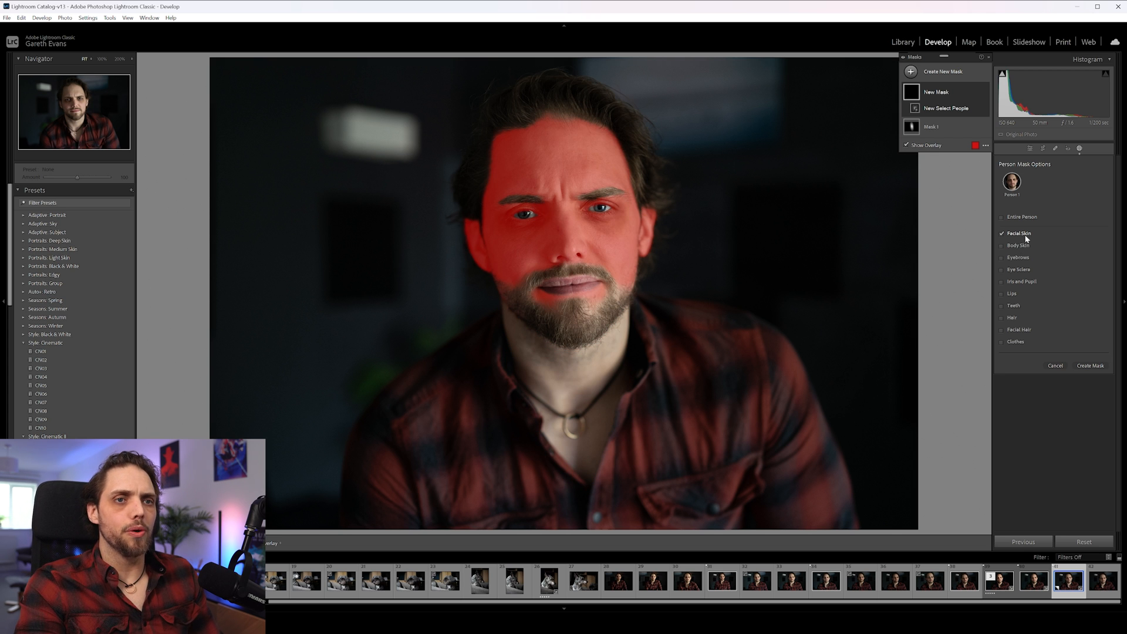
left_click(1020, 280)
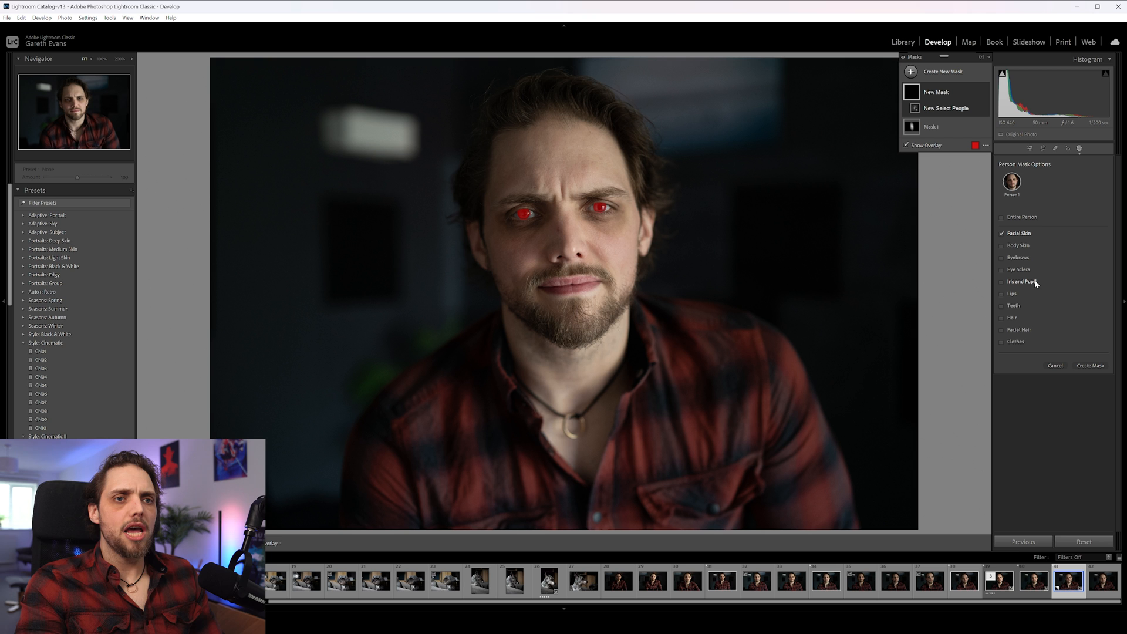
left_click(1003, 281)
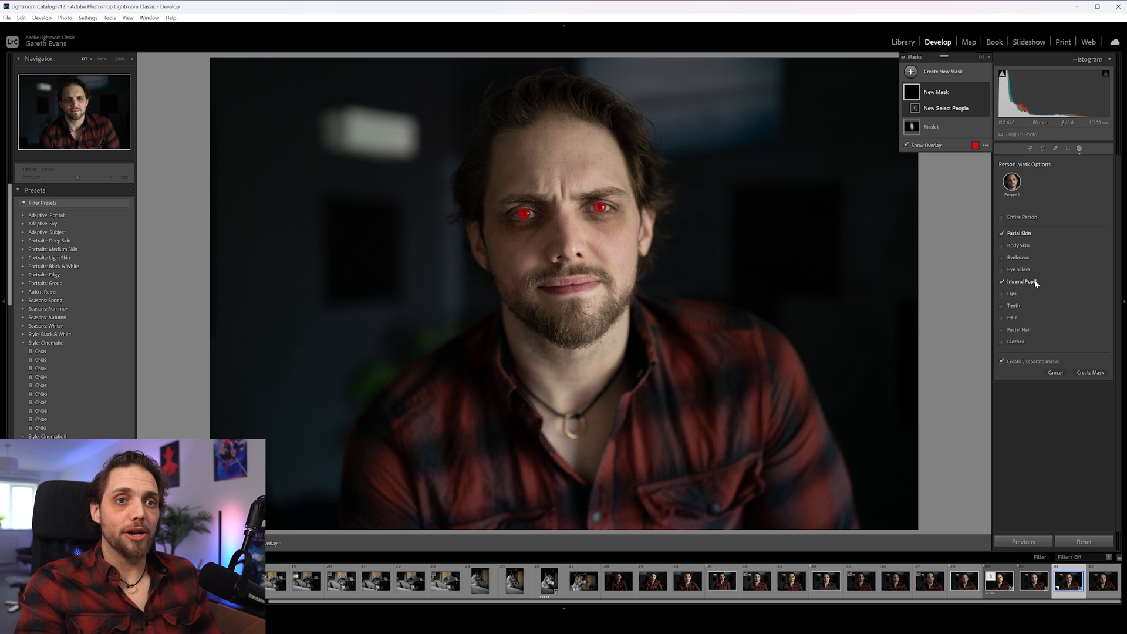
left_click(1002, 232)
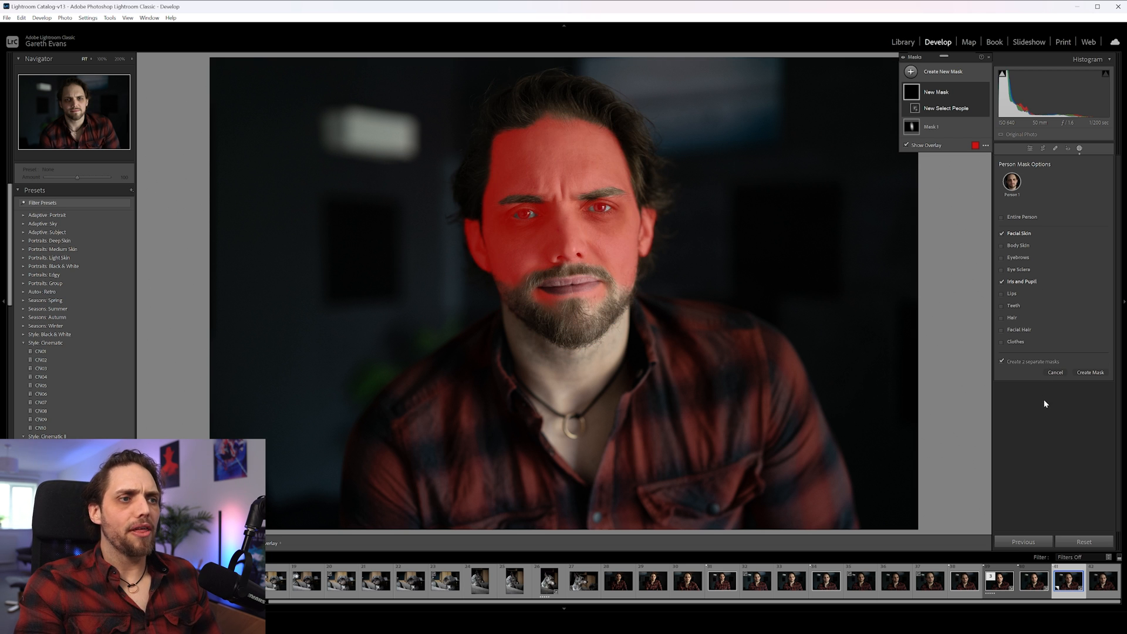
mouse_move(1037, 423)
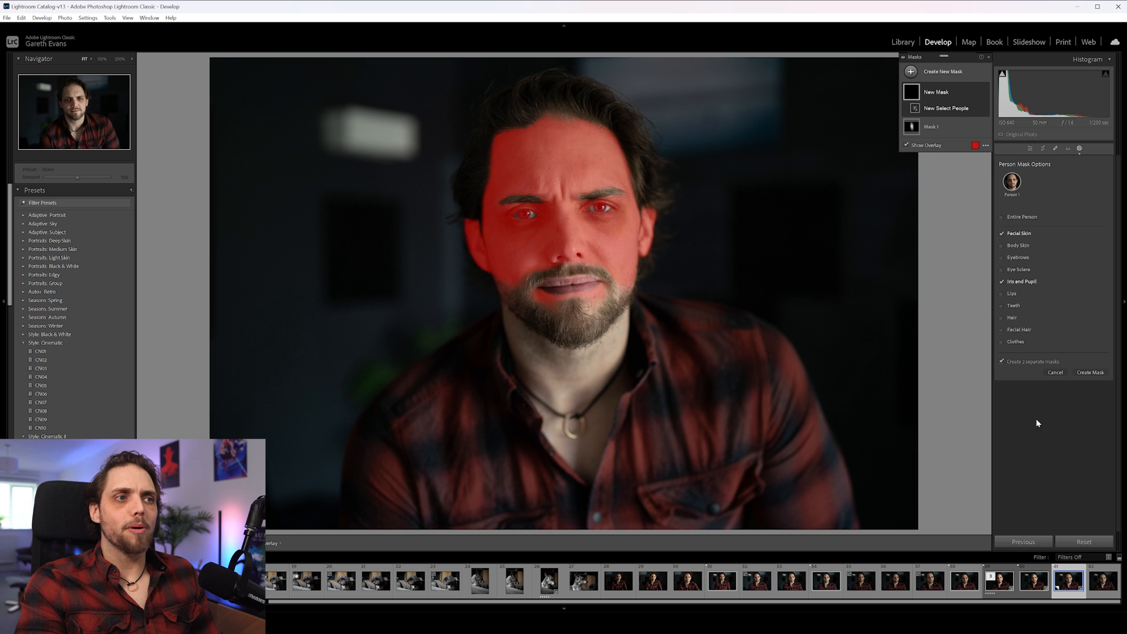
mouse_move(1011, 366)
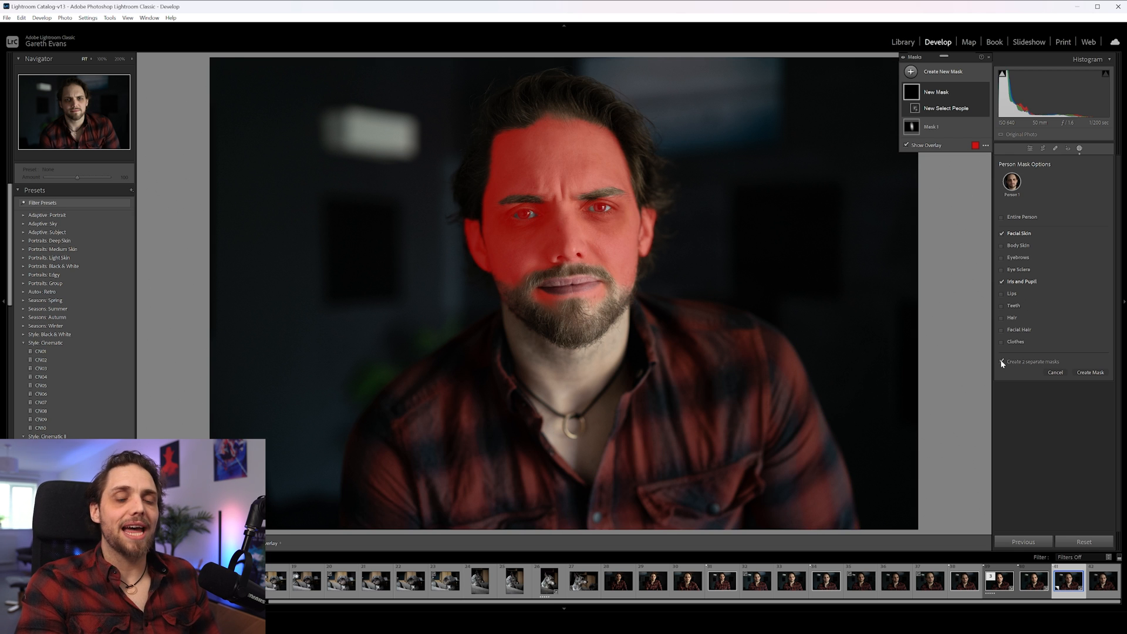
Step: Create the separate facial-skin and iris-and-pupil masks and return to the Masks list
left_click(1090, 373)
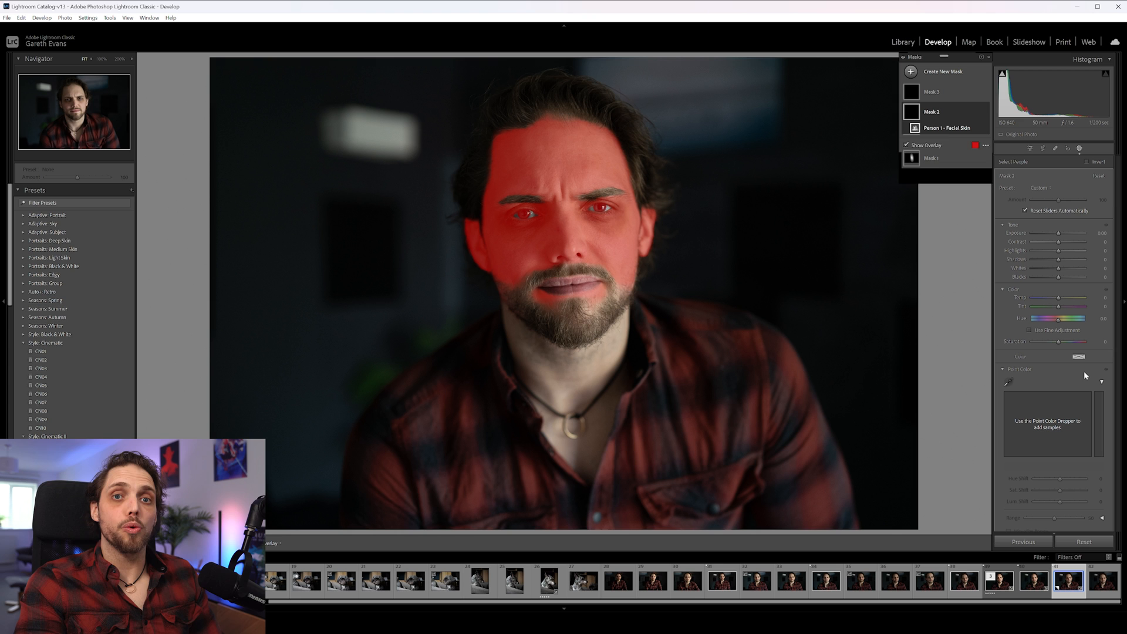
left_click(934, 112)
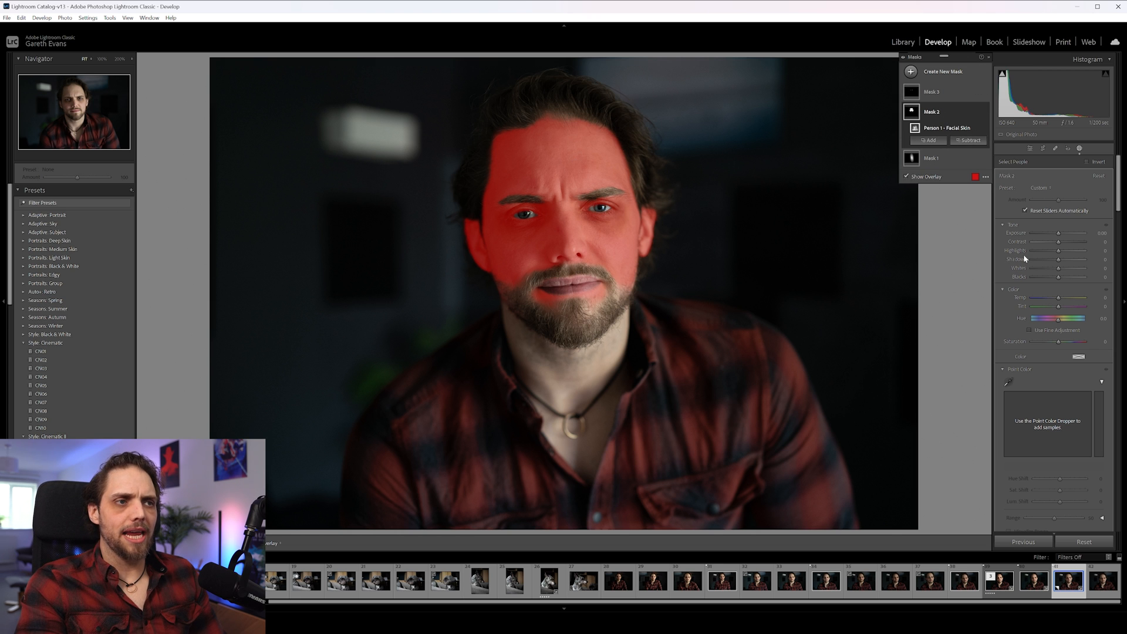
scroll("down", 3)
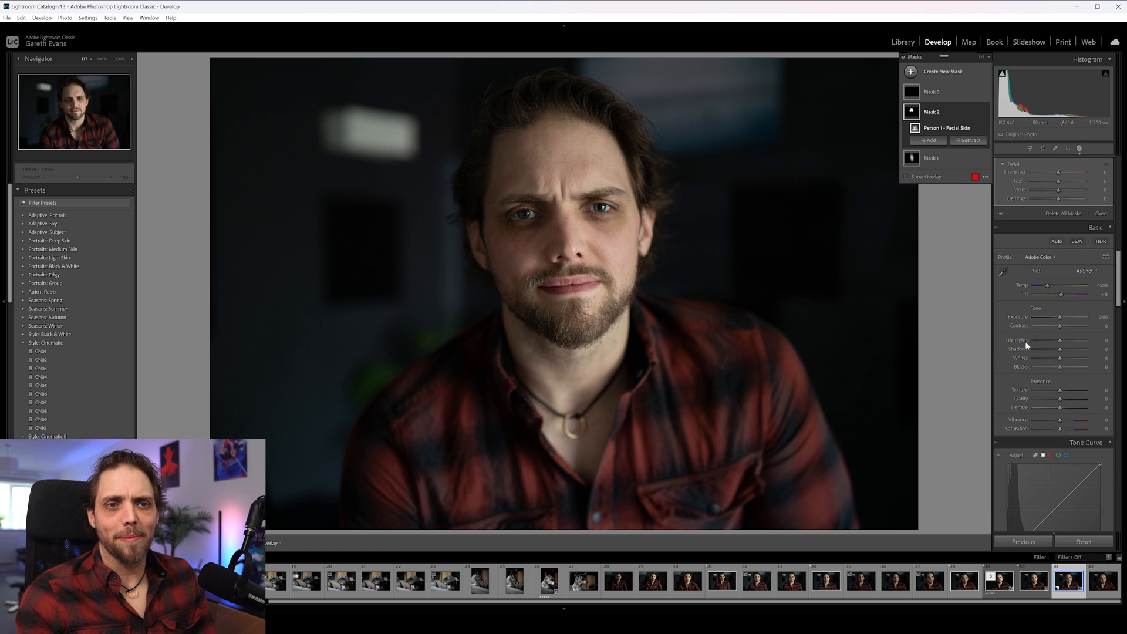
mouse_move(1020, 345)
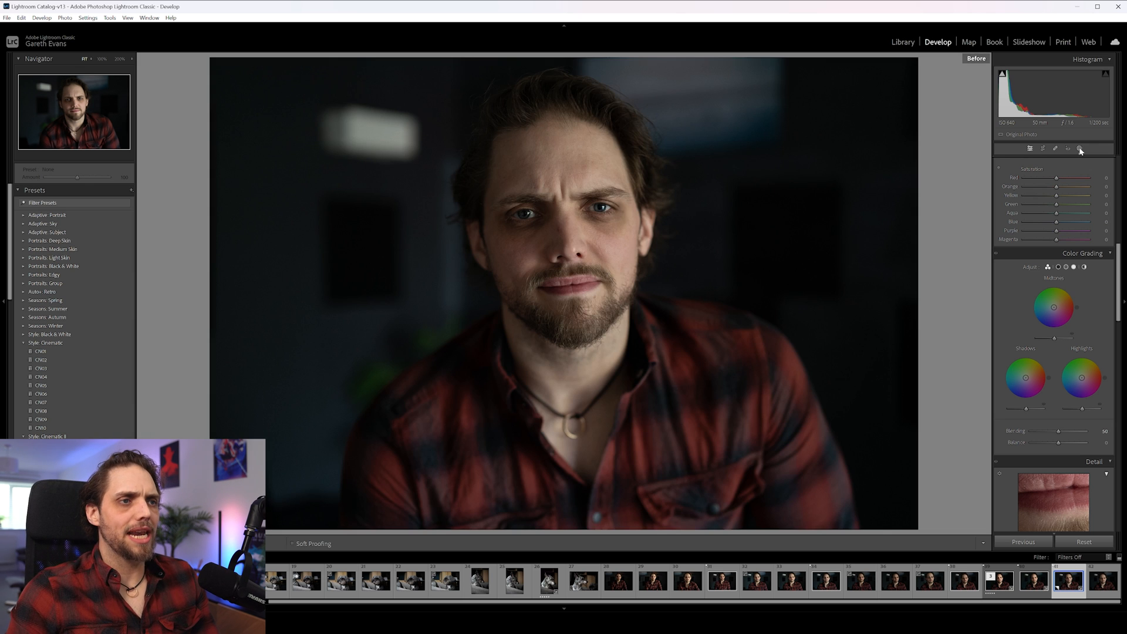
left_click(974, 58)
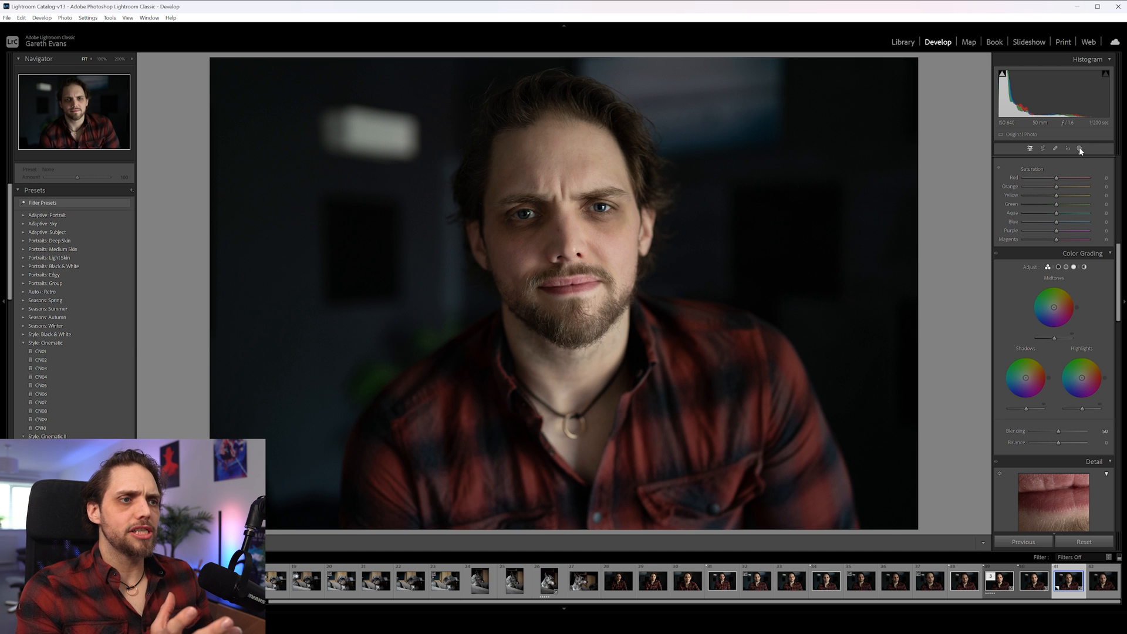
left_click(1080, 149)
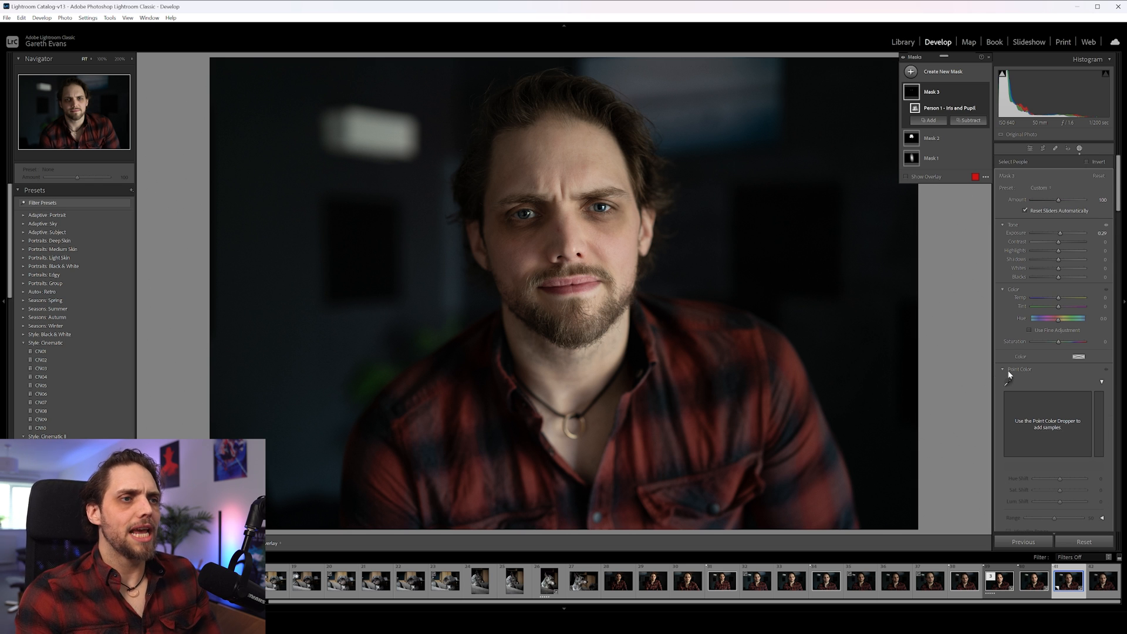
mouse_move(1017, 373)
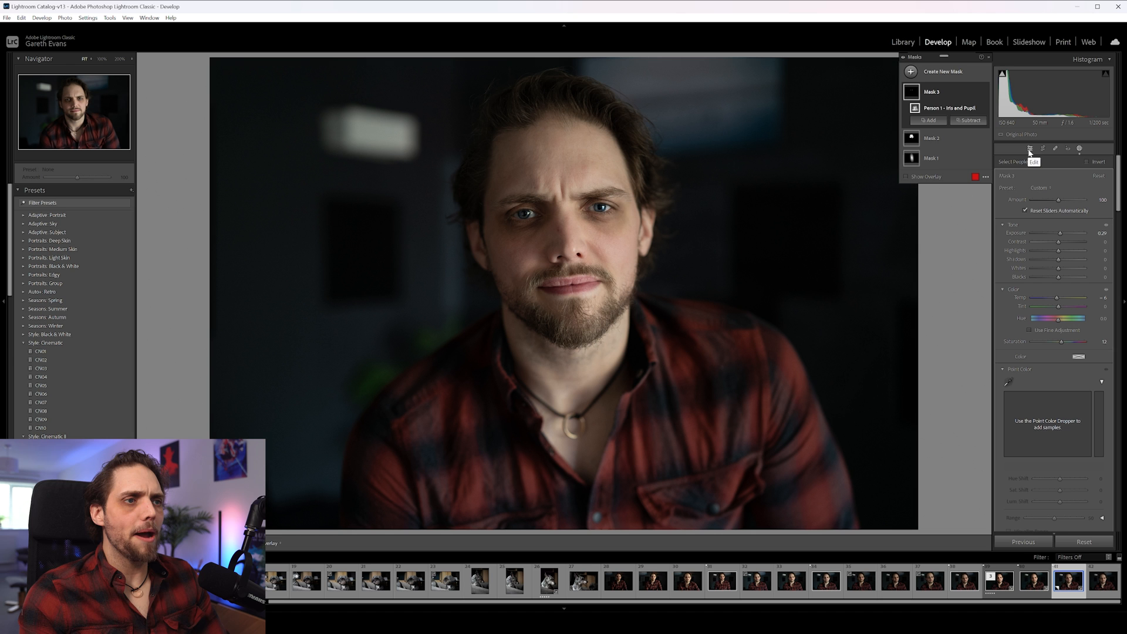
Step: Start creating another new mask after brightening the irises
left_click(1078, 149)
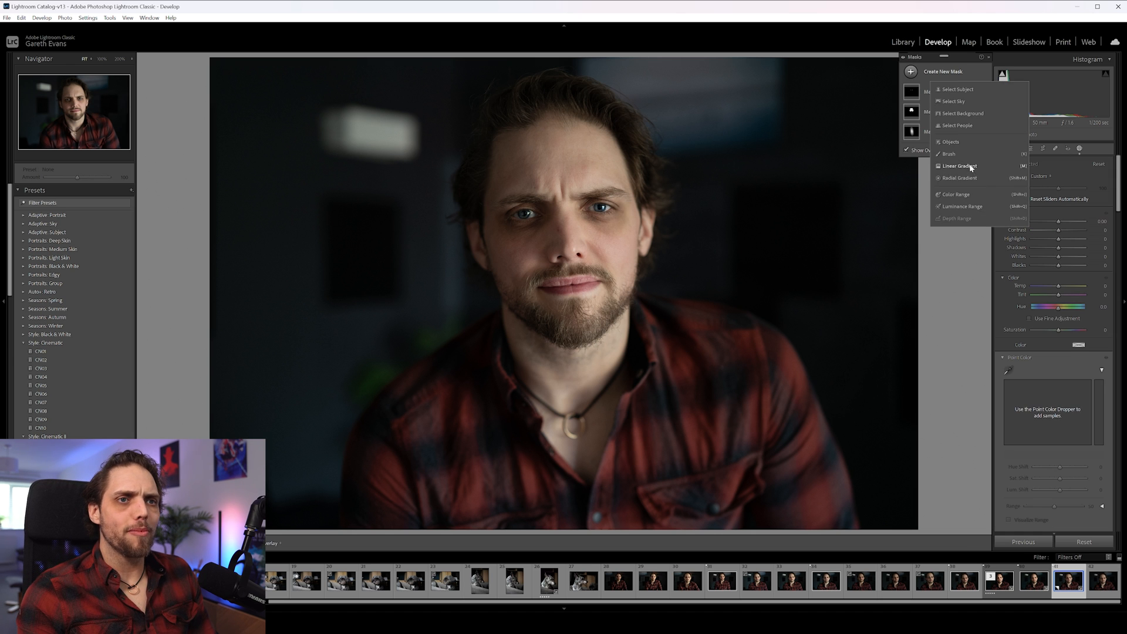
Step: Add a linear gradient mask intersected with Subject, then leave masking to view the result
left_click(960, 166)
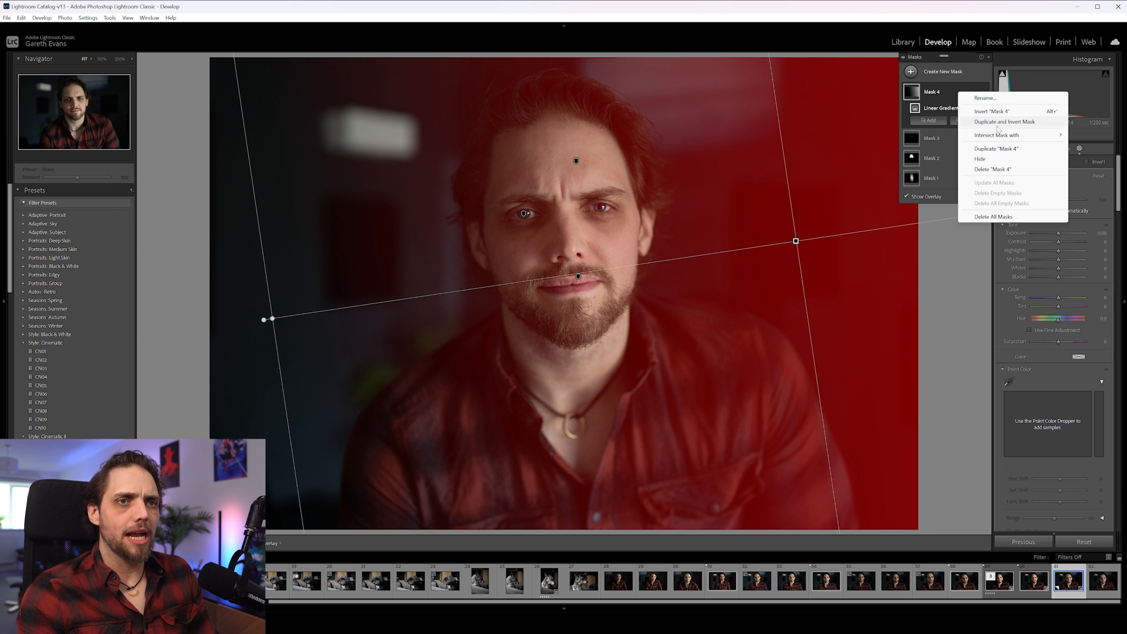
left_click(997, 135)
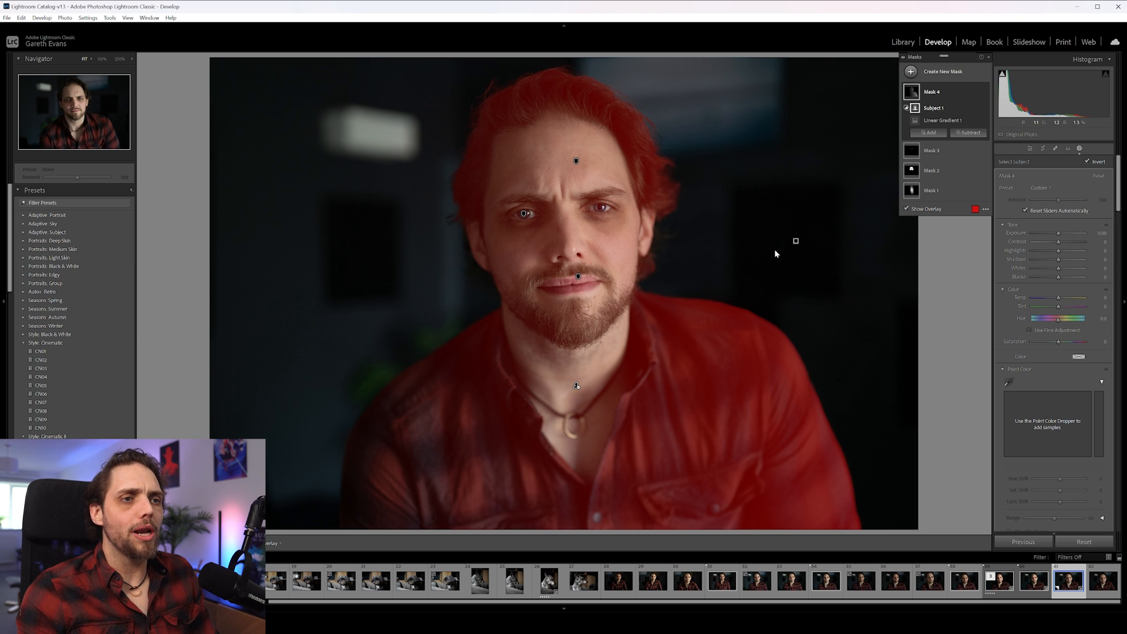
left_click(943, 120)
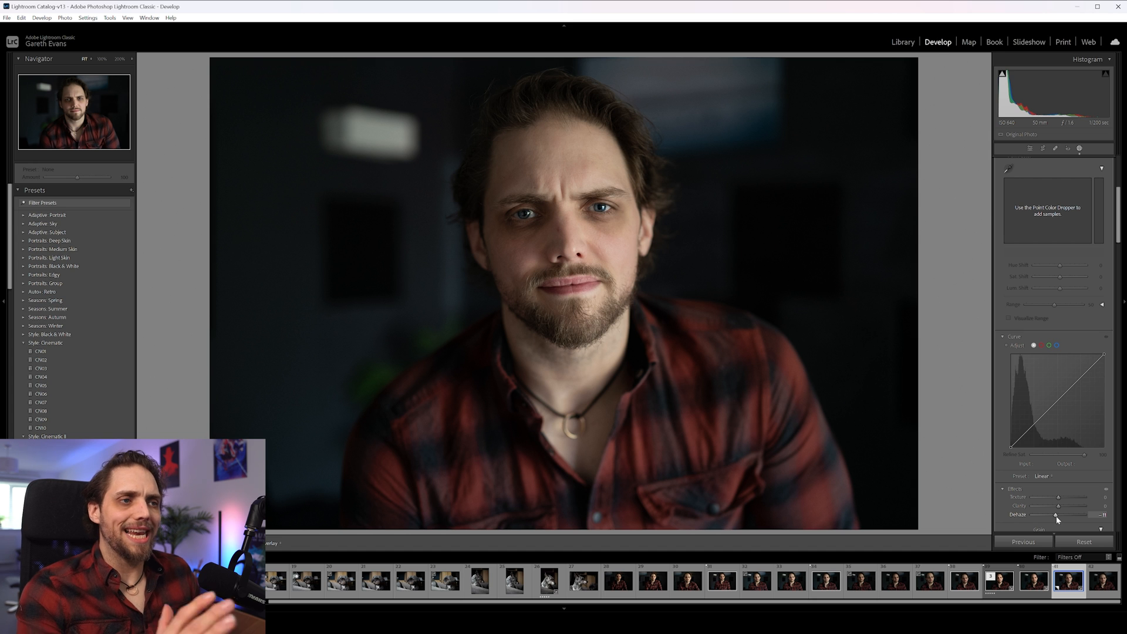
Step: Switch to the Healing tool and heal a blemish on the nose
left_click(1032, 149)
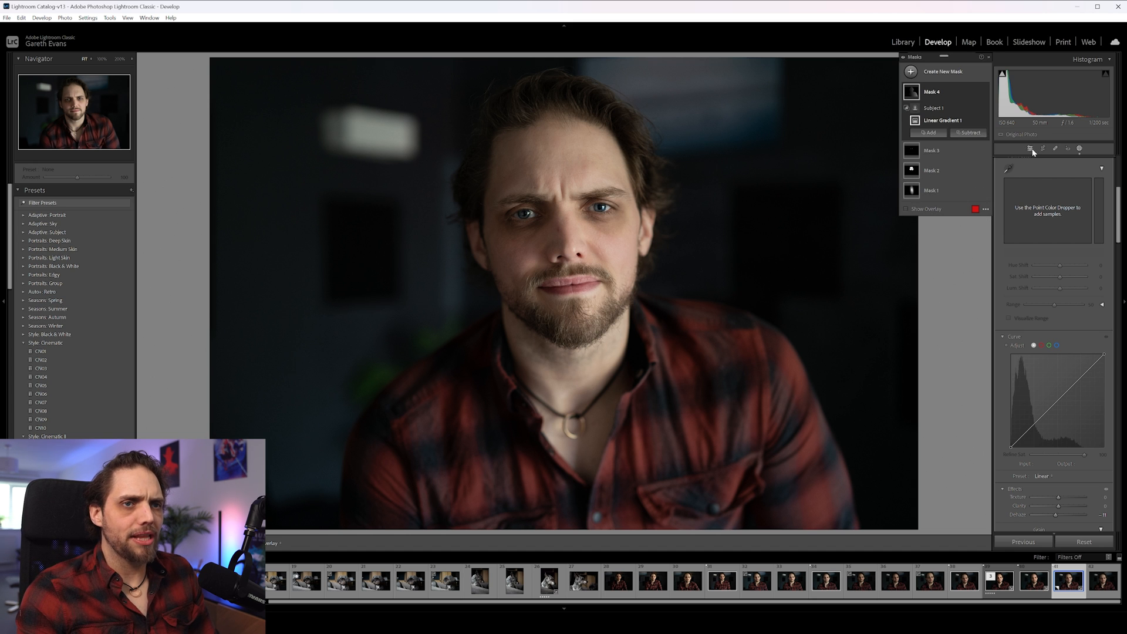
mouse_move(1031, 149)
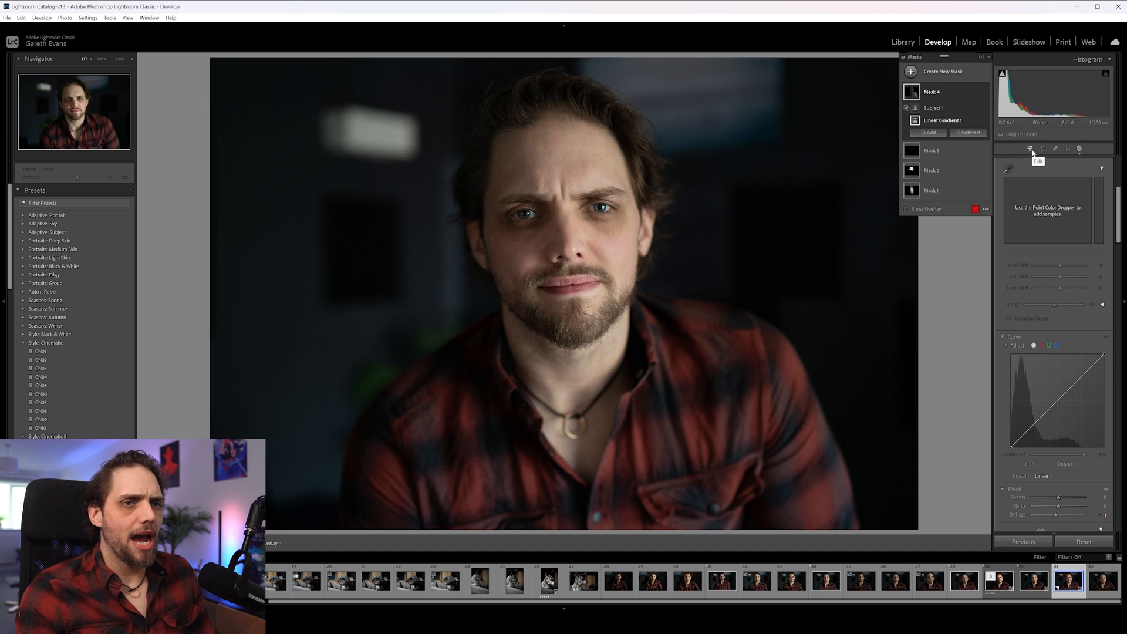
mouse_move(1017, 165)
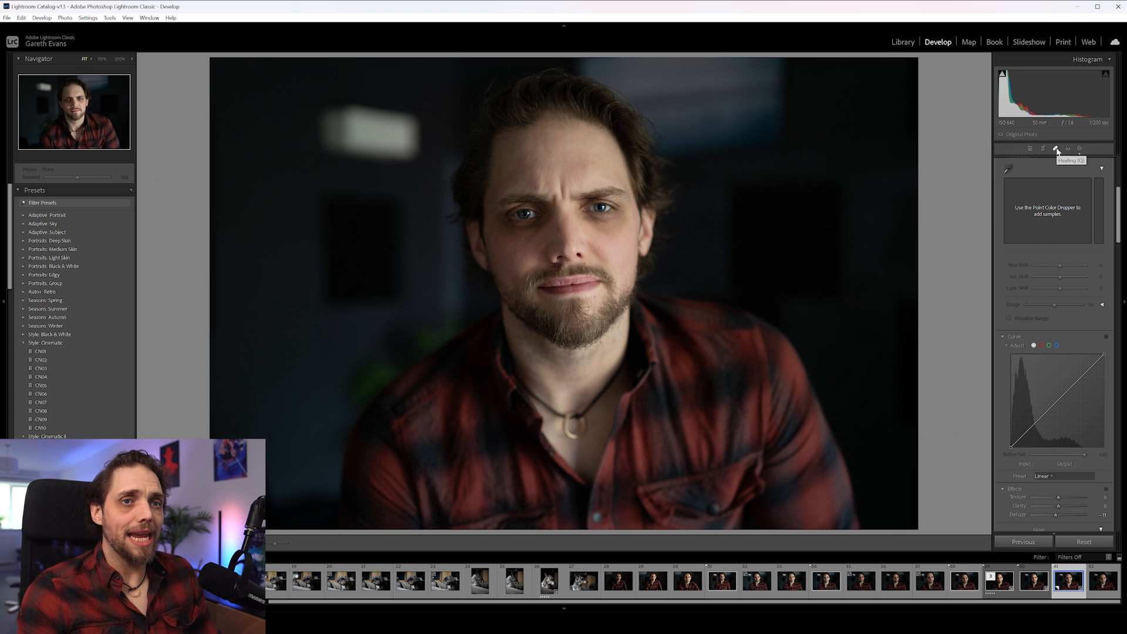
left_click(1056, 149)
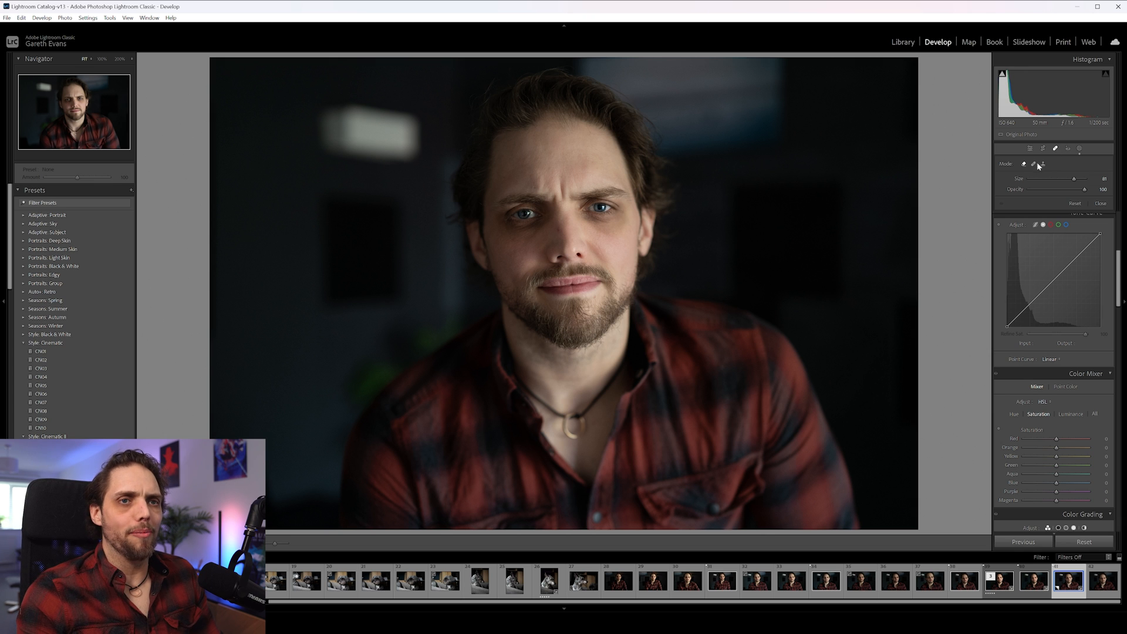
mouse_move(1035, 167)
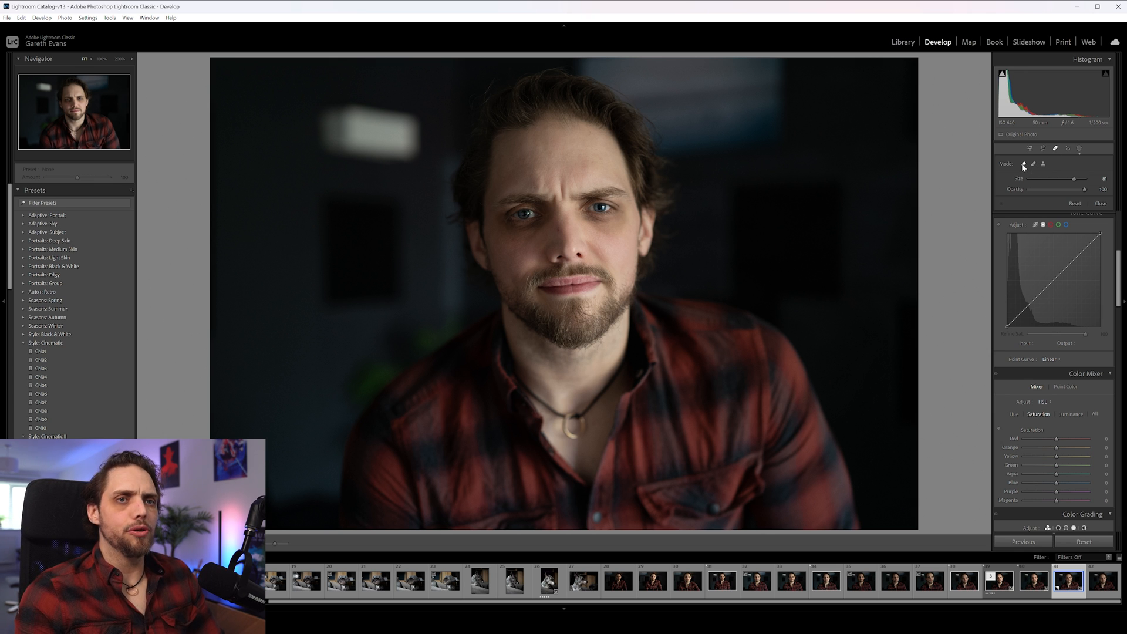
mouse_move(1024, 164)
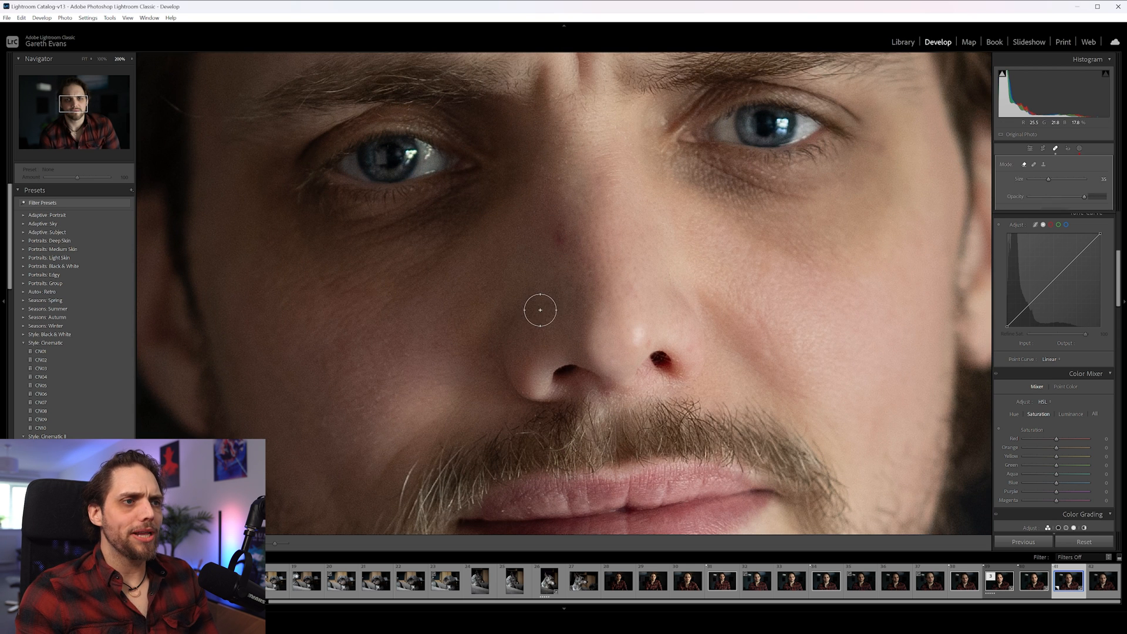
left_click(560, 235)
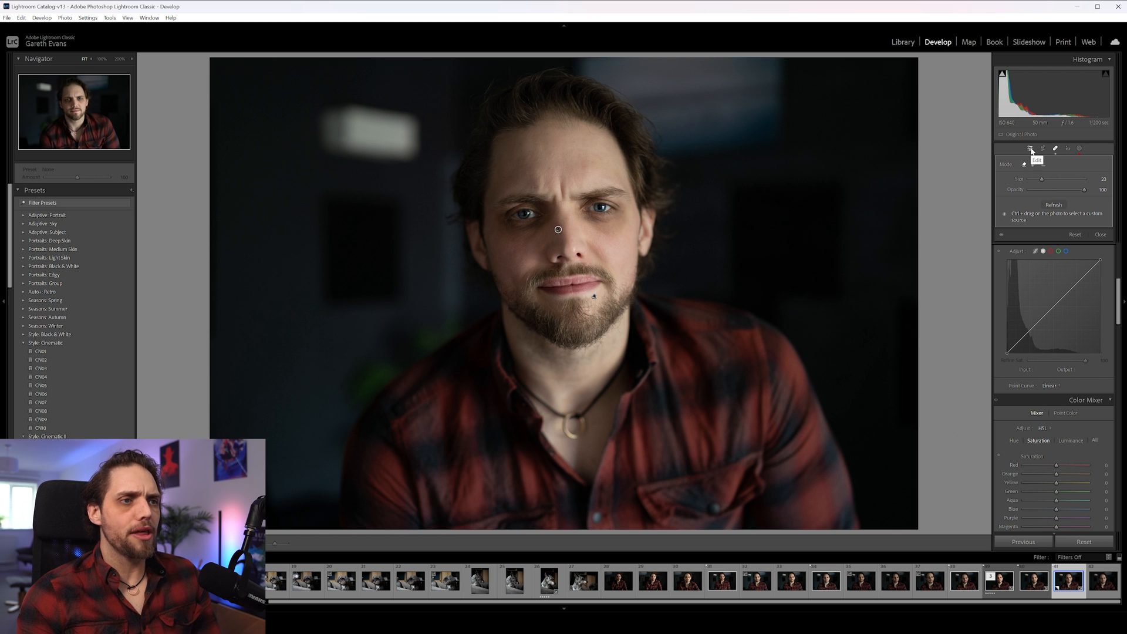
Step: Start a new Brush mask for burning parts of the face
left_click(1081, 149)
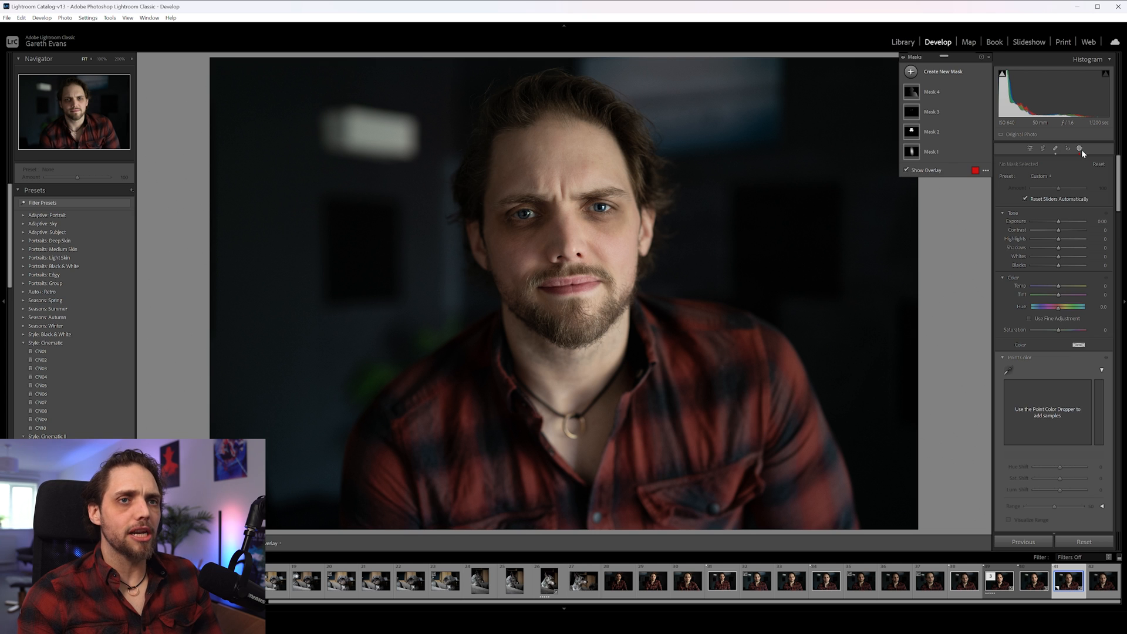
left_click(943, 72)
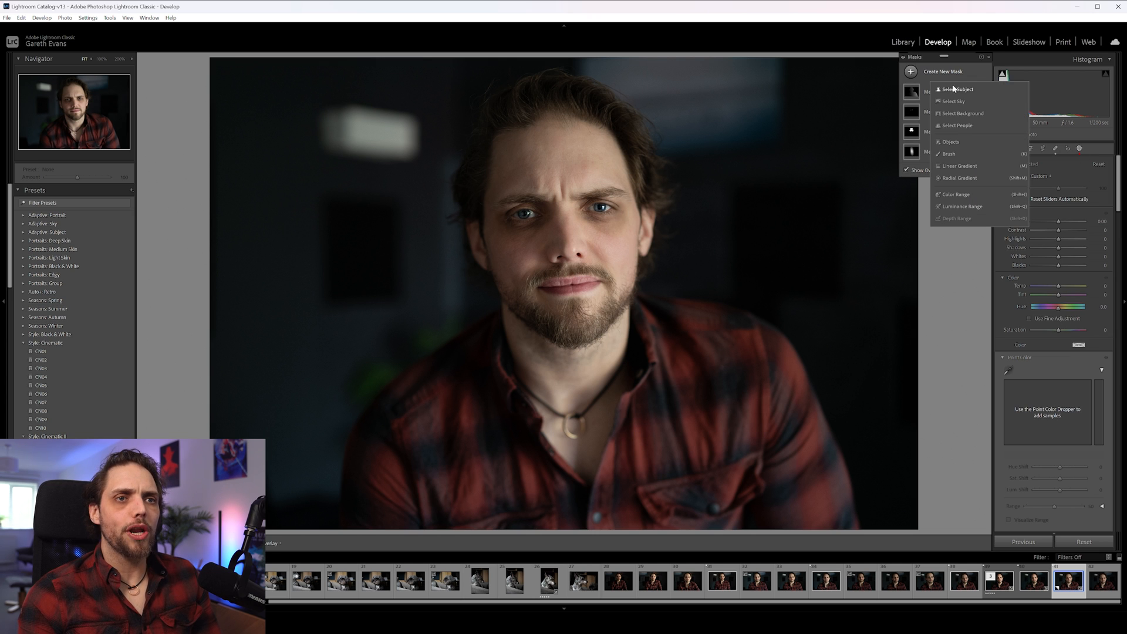
left_click(949, 153)
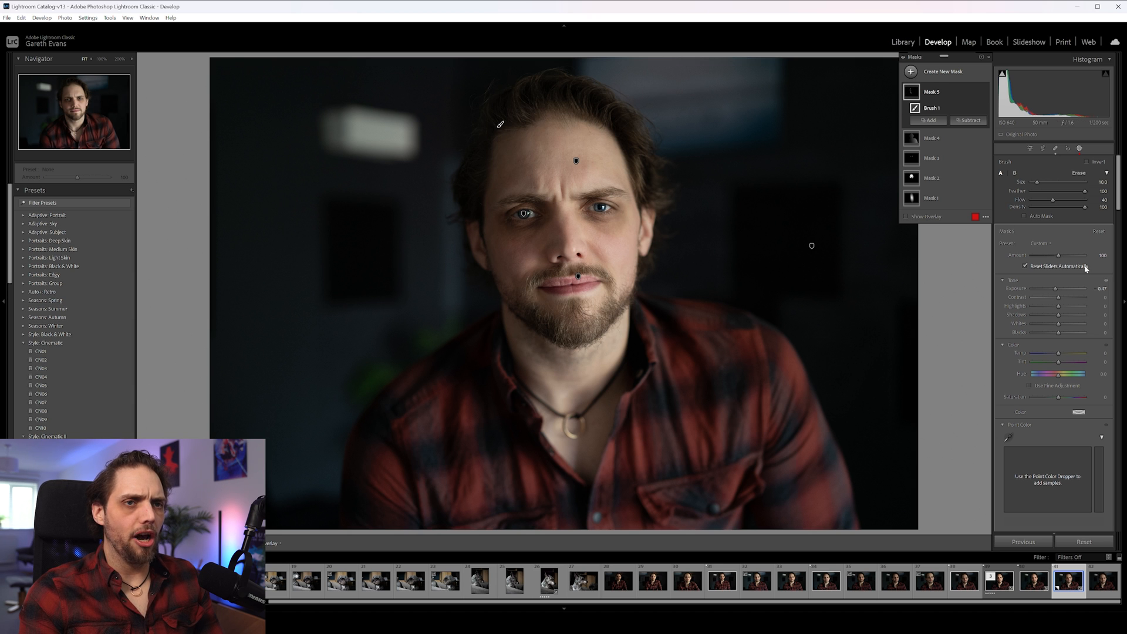
mouse_move(575, 244)
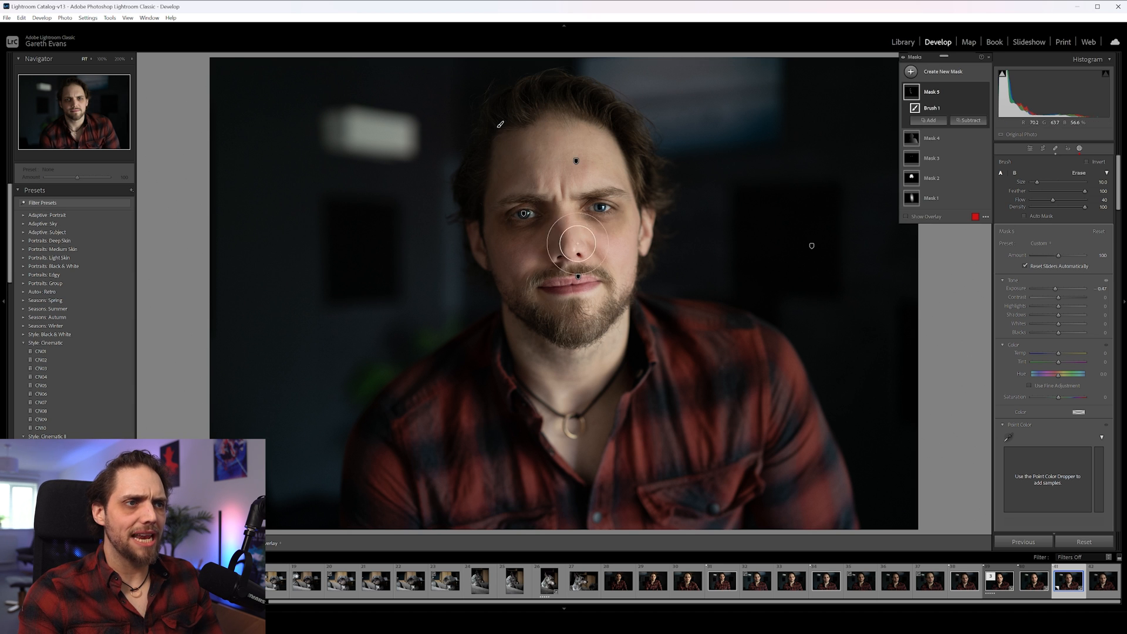
mouse_move(528, 253)
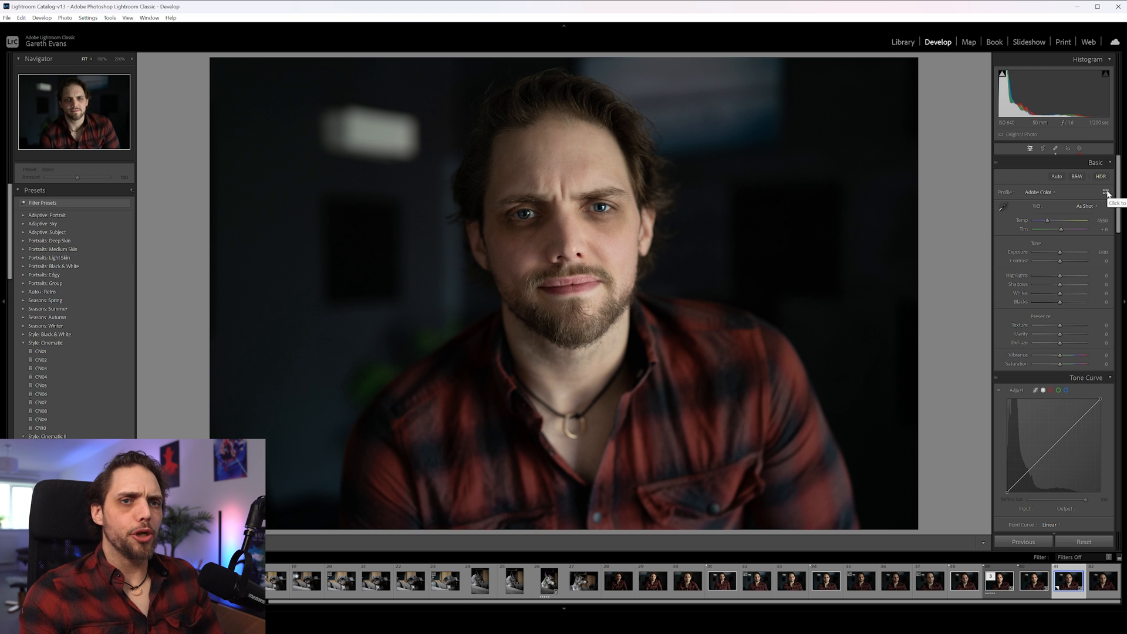
Step: Apply the Modern 07 profile from the profile browser and close it
left_click(1108, 192)
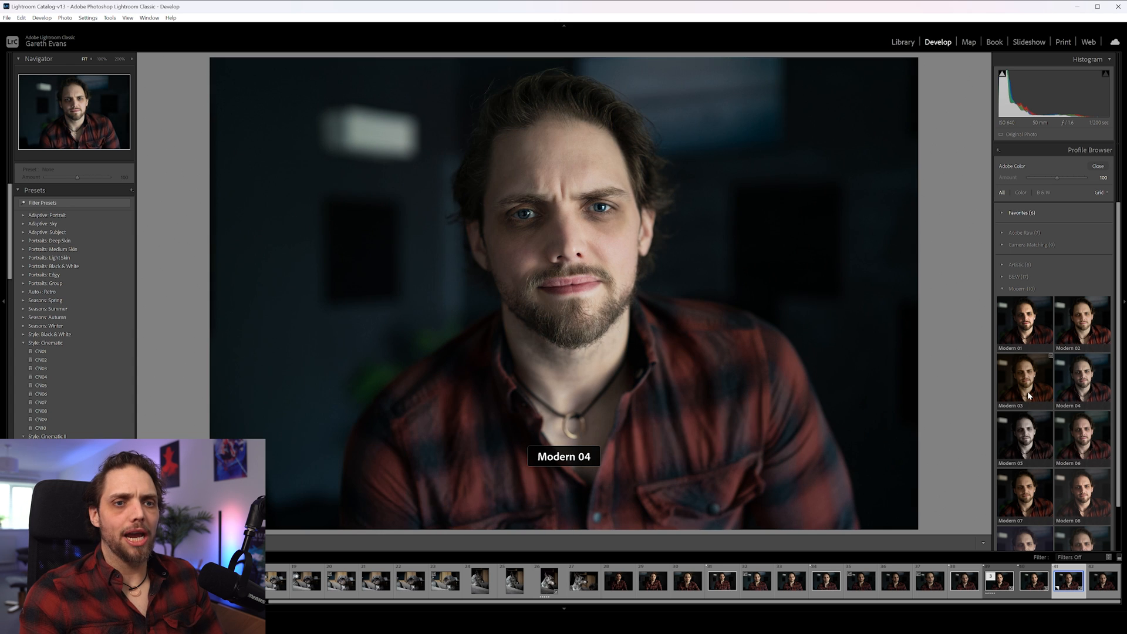
mouse_move(1074, 440)
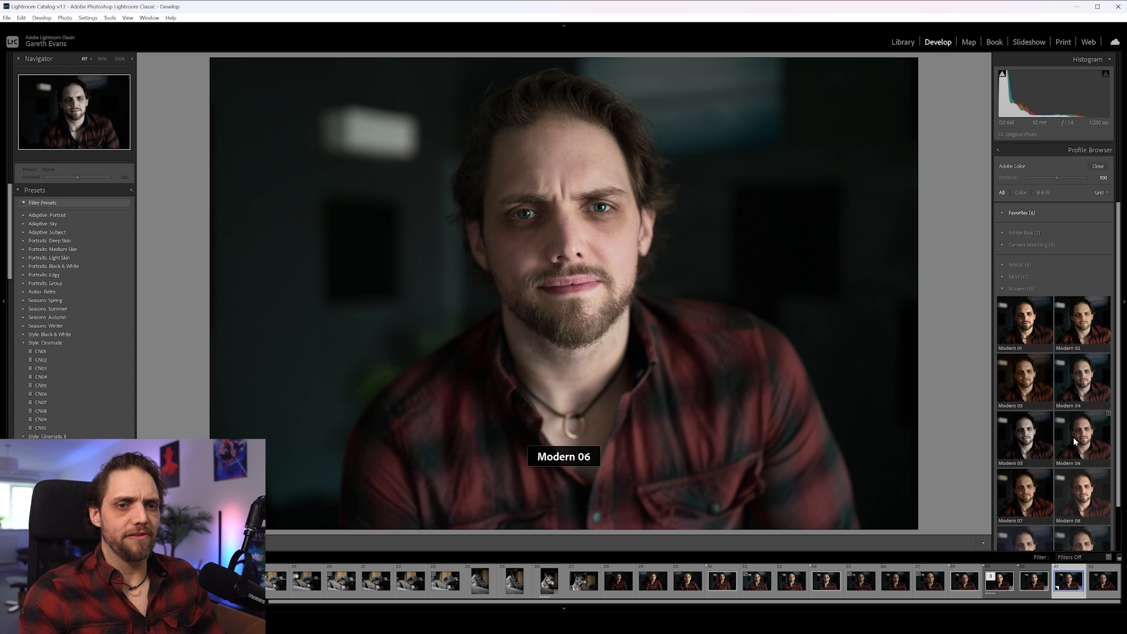
mouse_move(1025, 492)
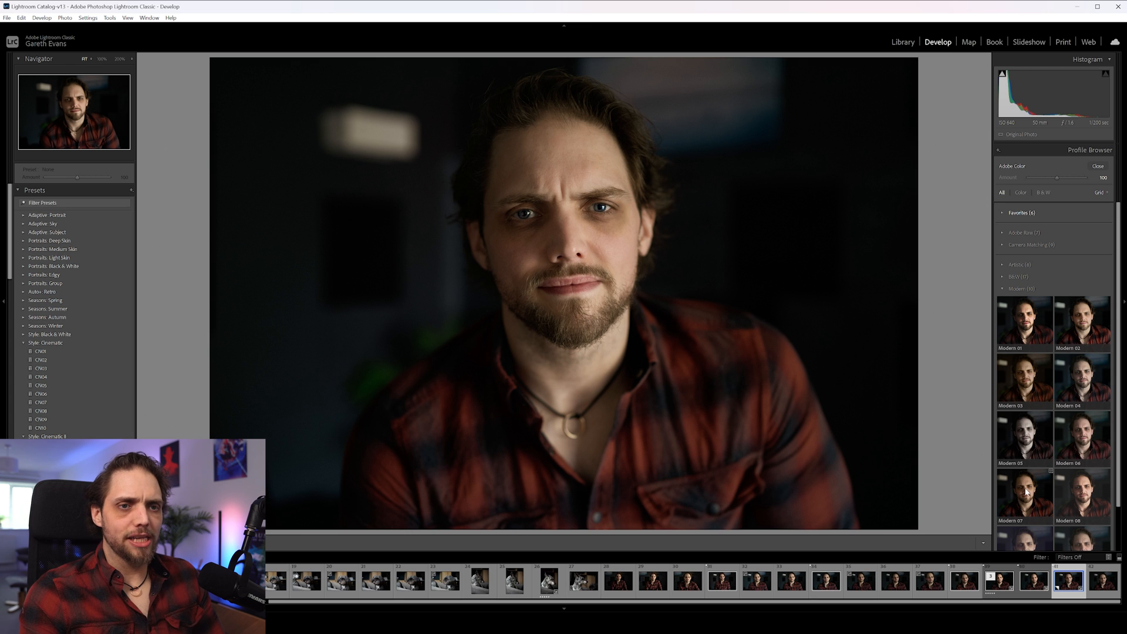
mouse_move(1024, 321)
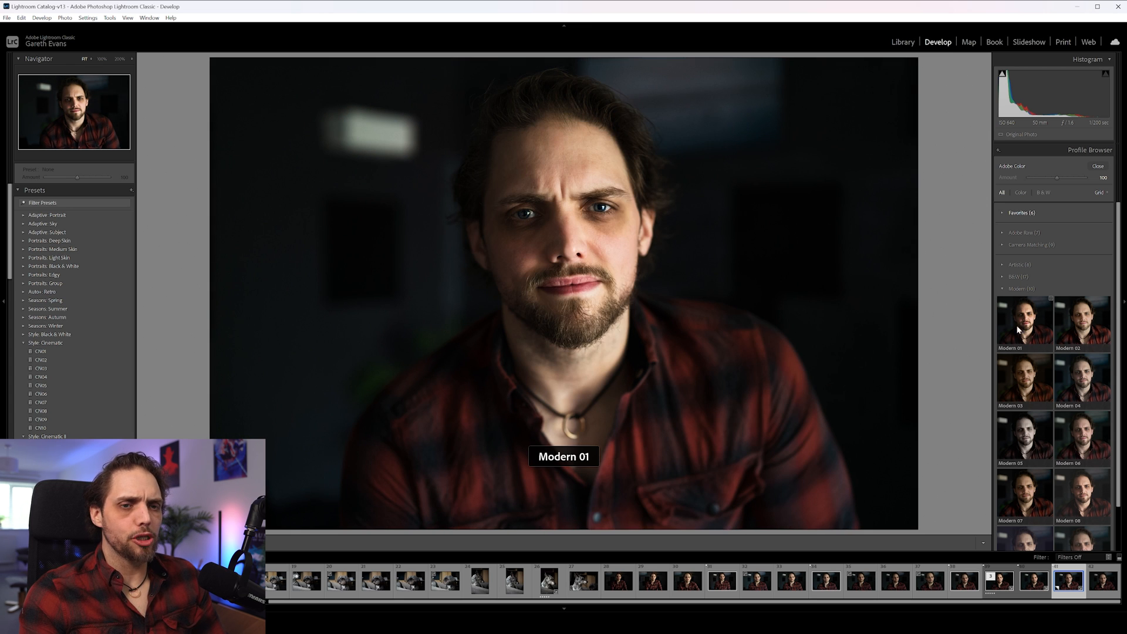
mouse_move(1024, 492)
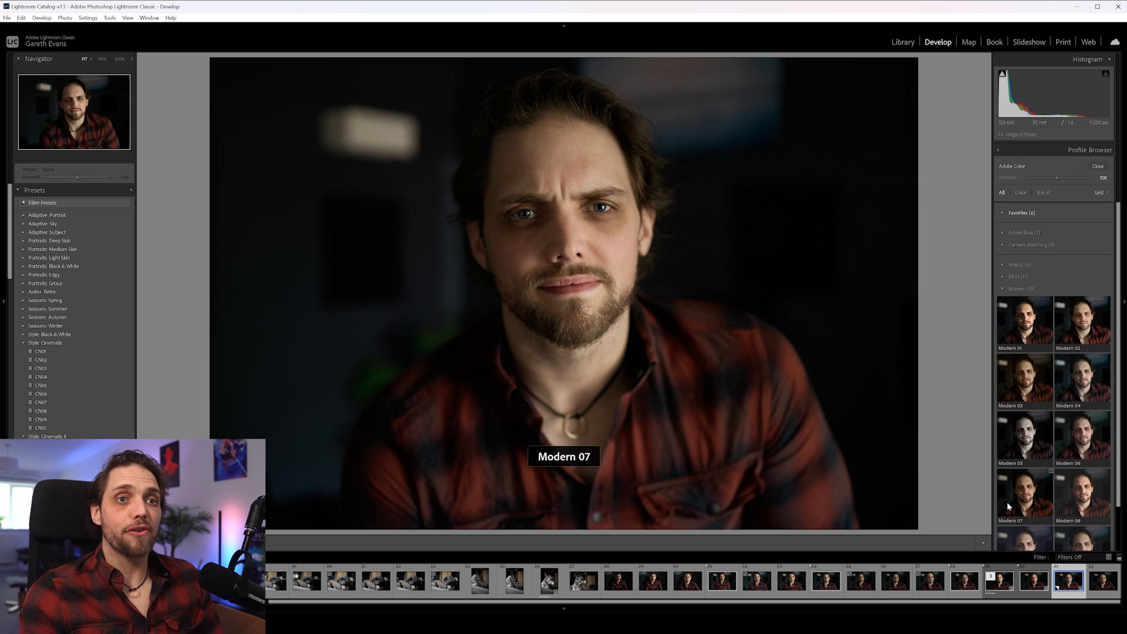
mouse_move(1016, 505)
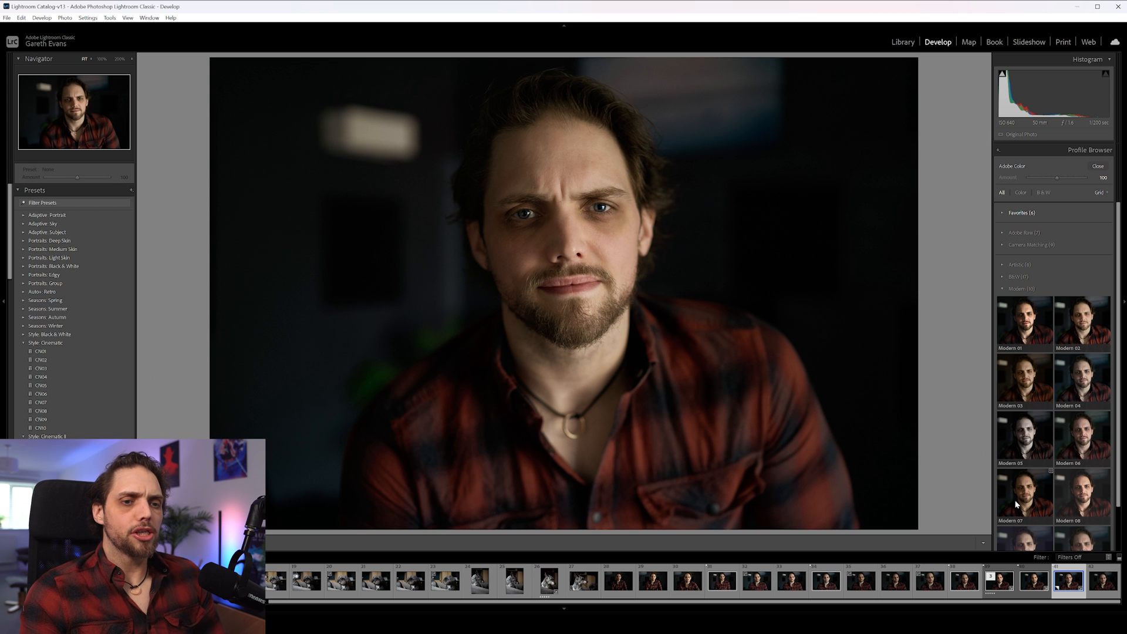
left_click(1024, 495)
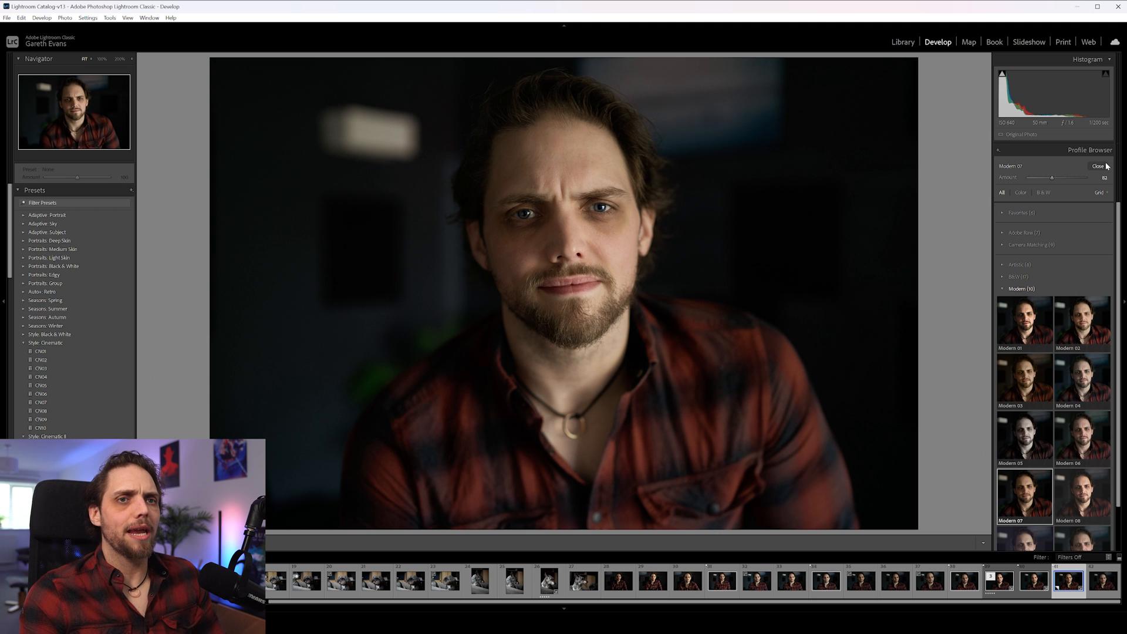
left_click(1097, 166)
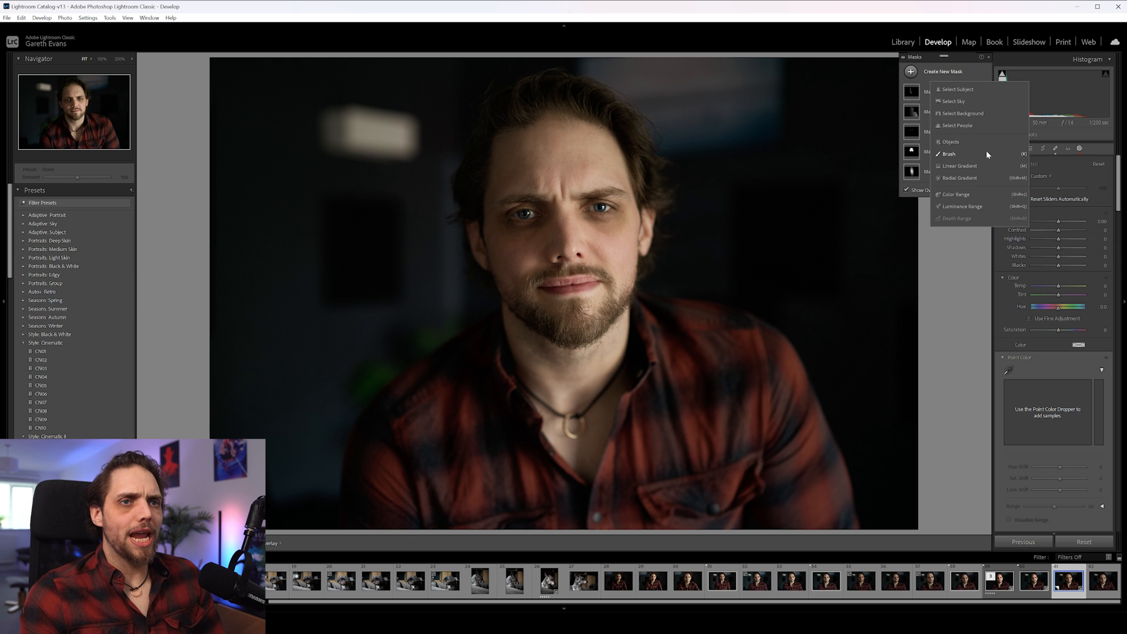
Step: Create a Select Background mask and lower its exposure to darken the background
left_click(963, 113)
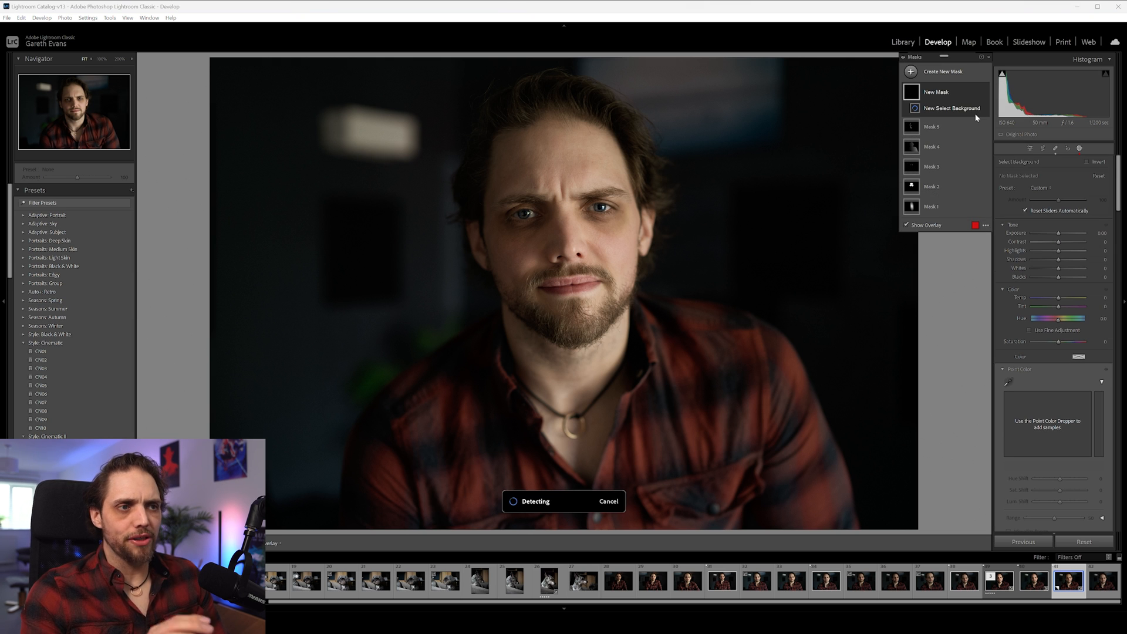
left_click(951, 108)
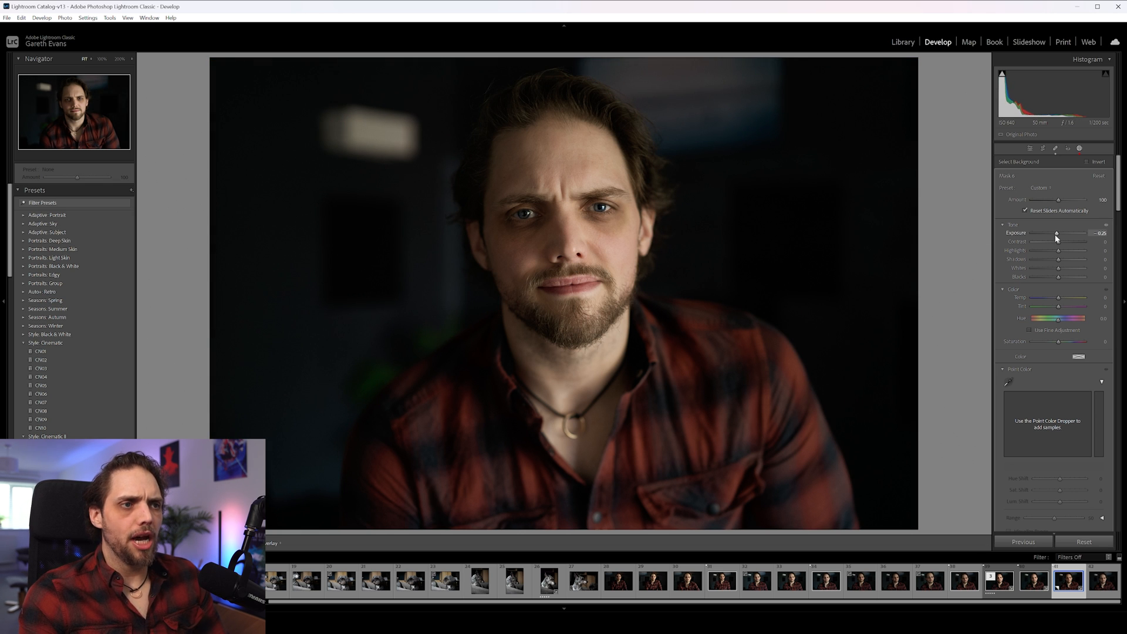
mouse_move(1057, 238)
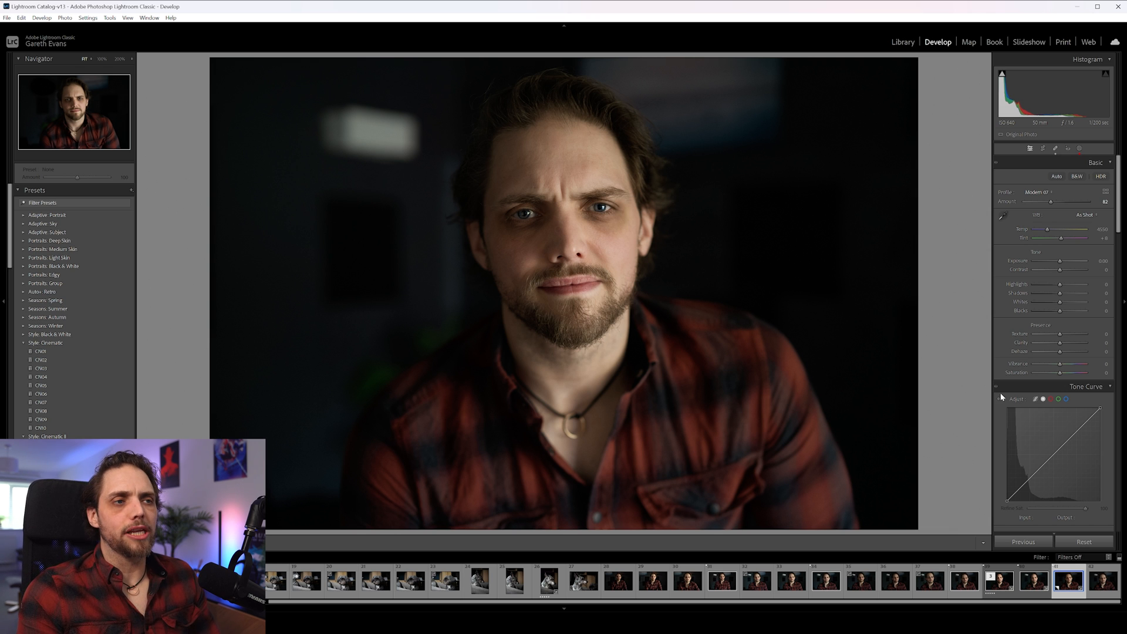
Step: Scroll down the Develop panels to reach the Tone Curve
scroll("down", 3)
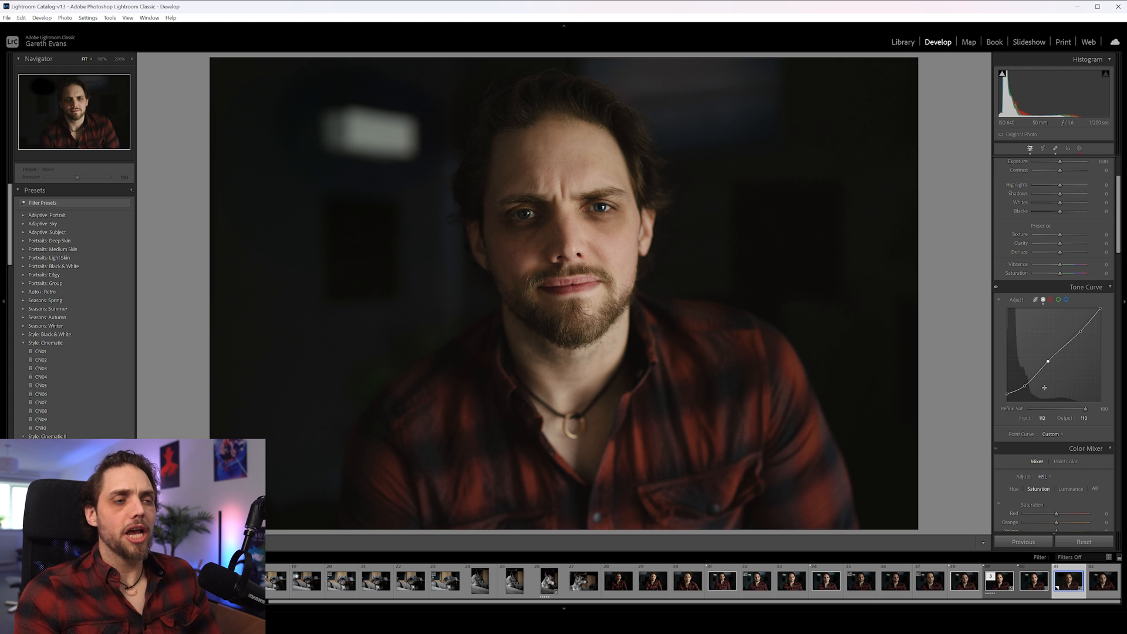
mouse_move(999, 289)
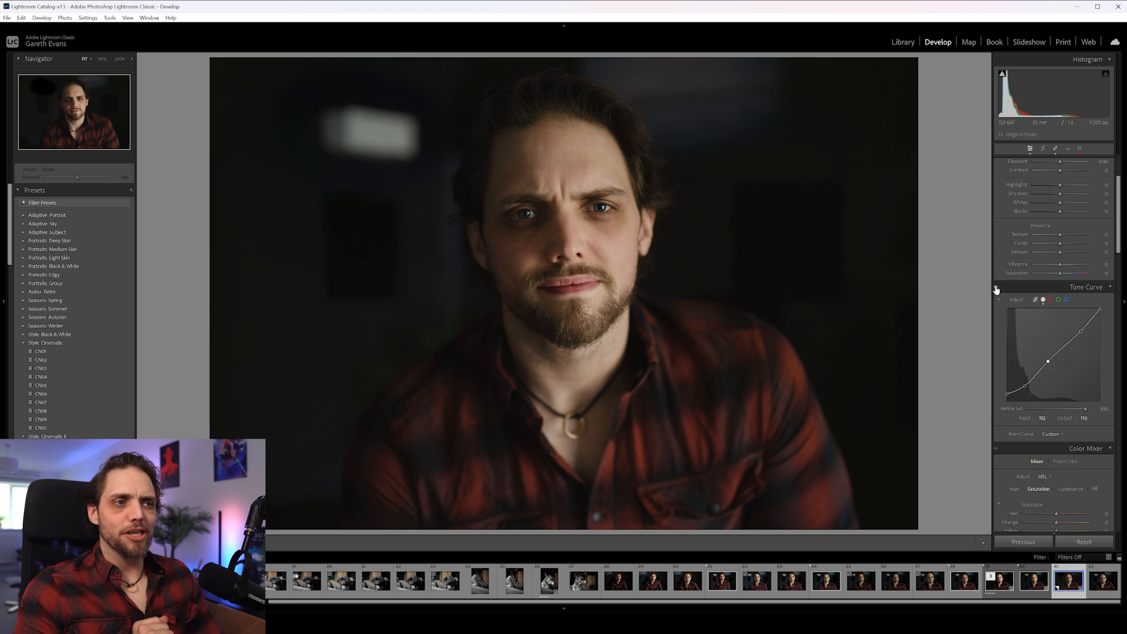
mouse_move(997, 326)
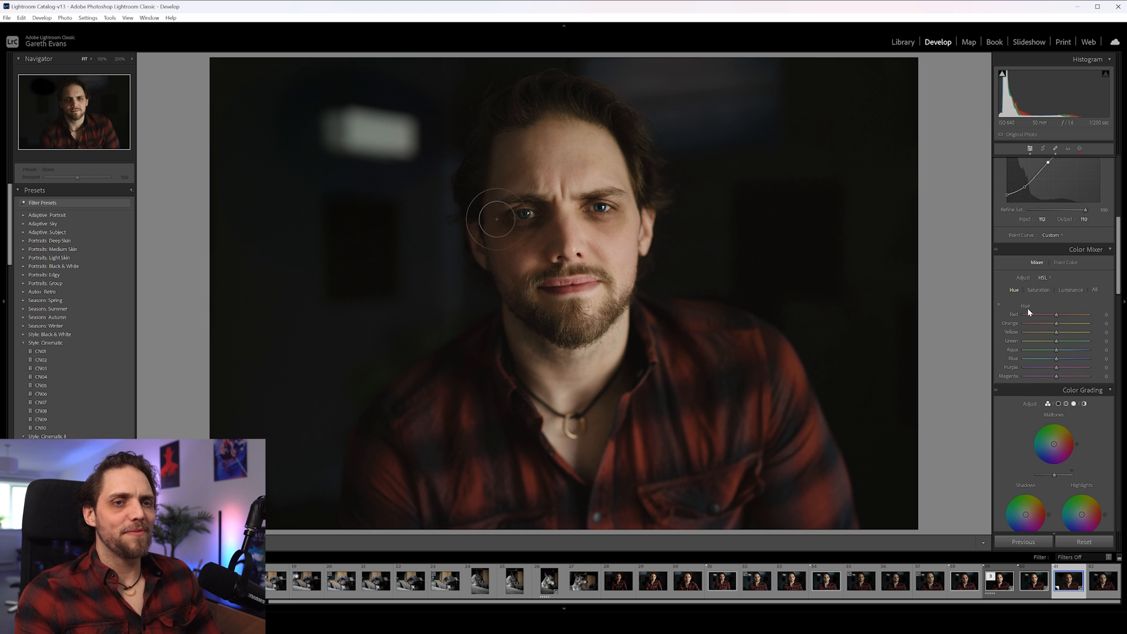
mouse_move(504, 129)
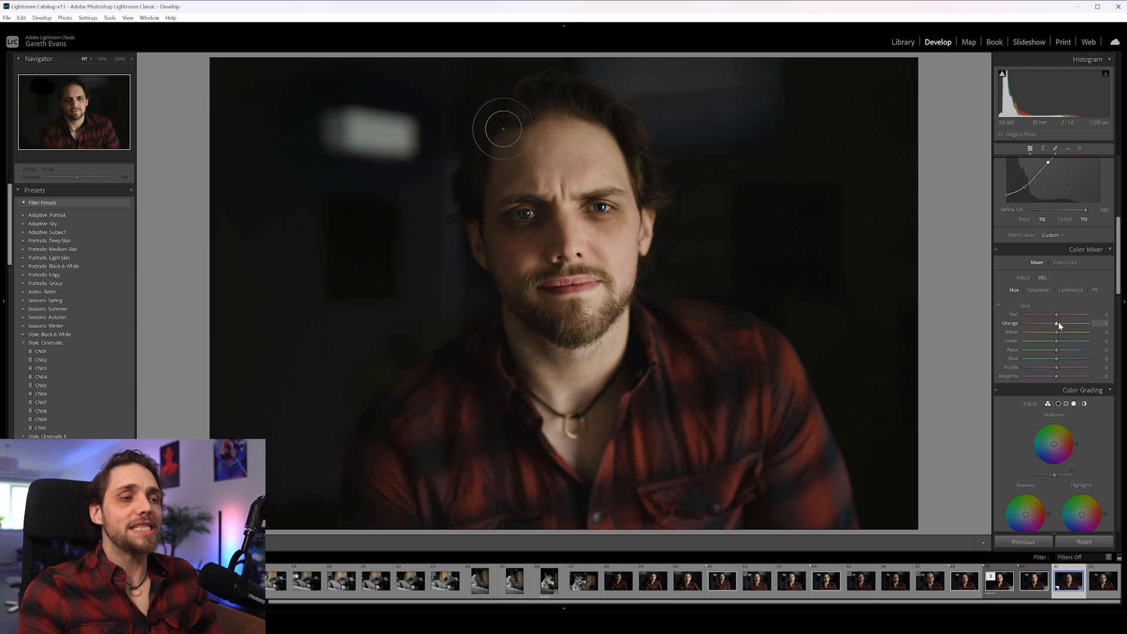